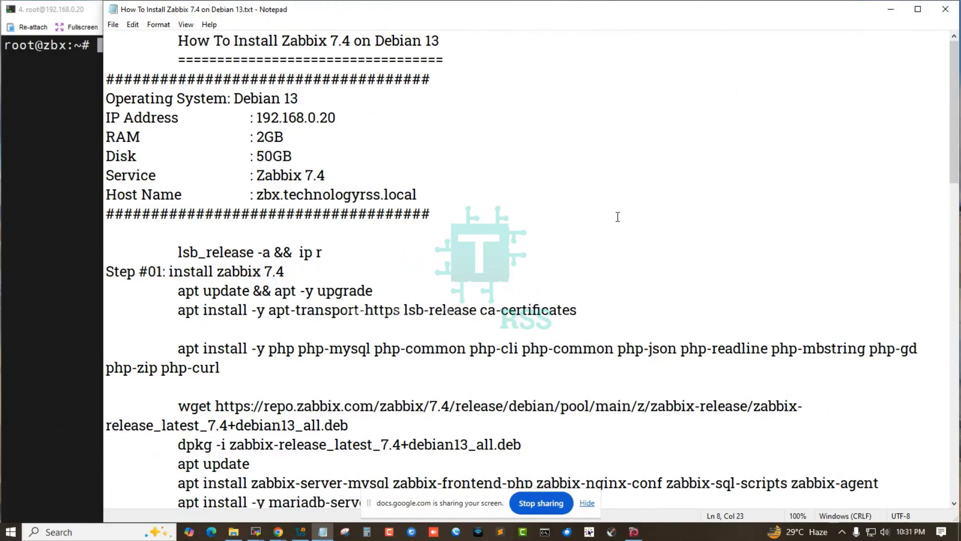
# - Run 'lsb_release -a && ip r' in the SSH session, confirming Debian 13 at 192.168.0.20
pyautogui.click(215, 46)
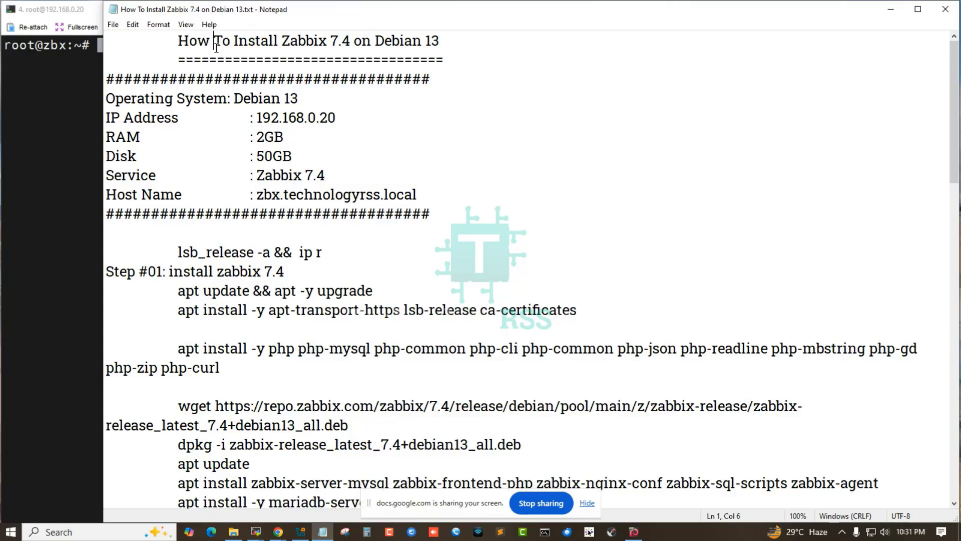
pyautogui.moveTo(188, 41); pyautogui.dragTo(349, 41)
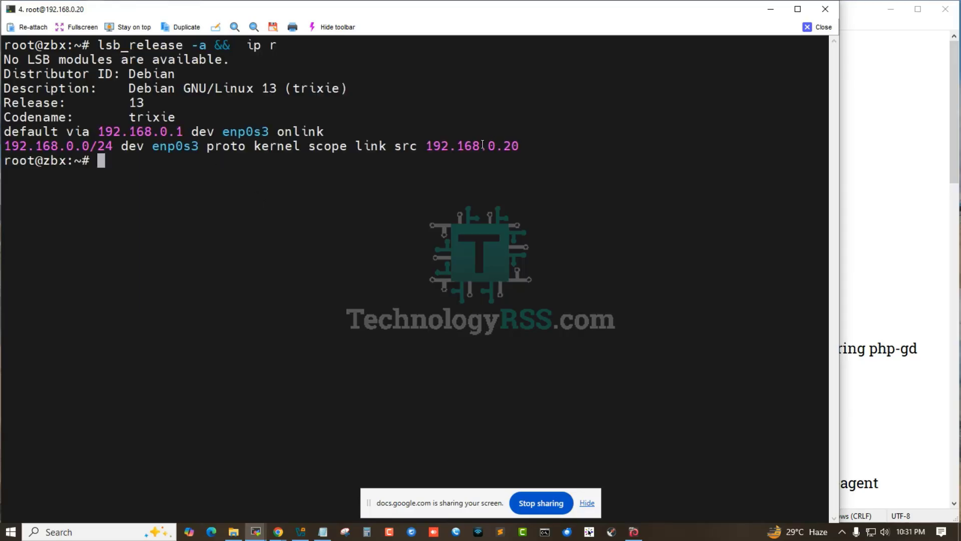
pyautogui.doubleClick(471, 146)
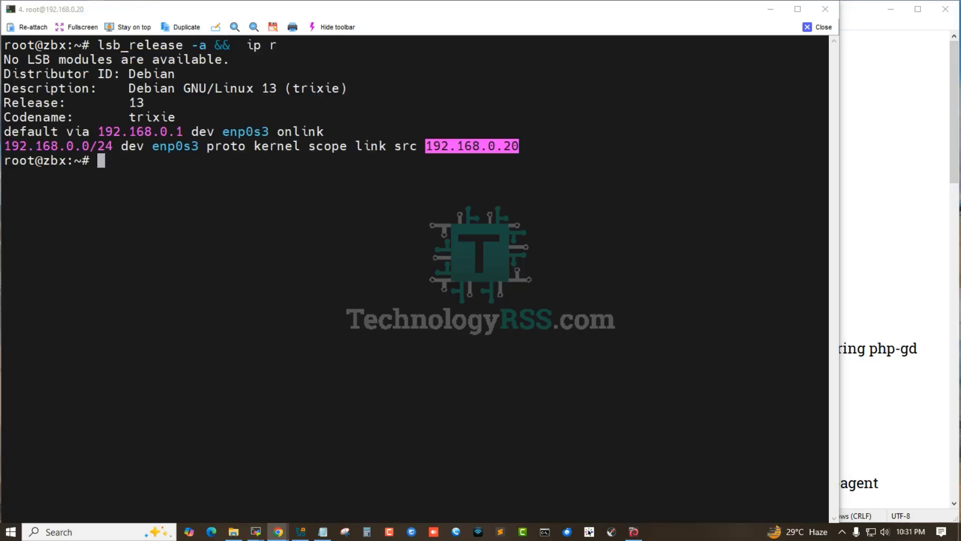
pyautogui.doubleClick(151, 89)
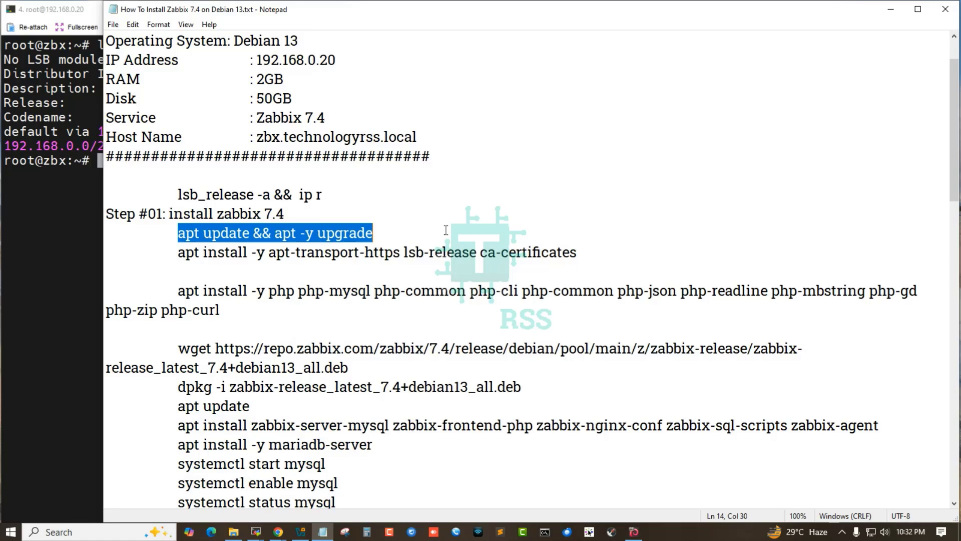
pyautogui.moveTo(78, 219)
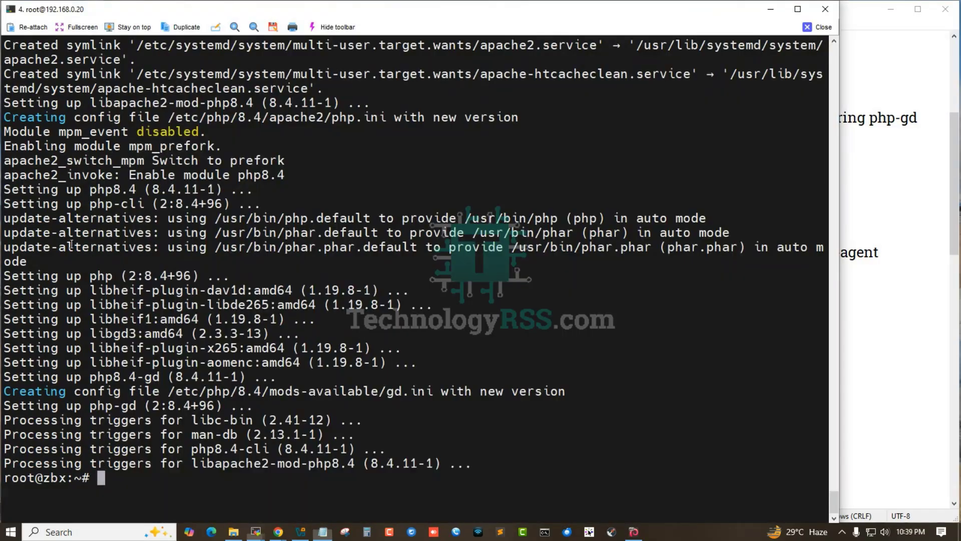
# - Add the Zabbix 7.4 release repo and install server, frontend, nginx-conf, SQL scripts and agent, answering y
pyautogui.write('wget https://repo.zabbix.com/zabbix/7.4/release/debian/pool/main/z/zabbix-release/zabbix-release_latest_7.4+debian13_all.deb')
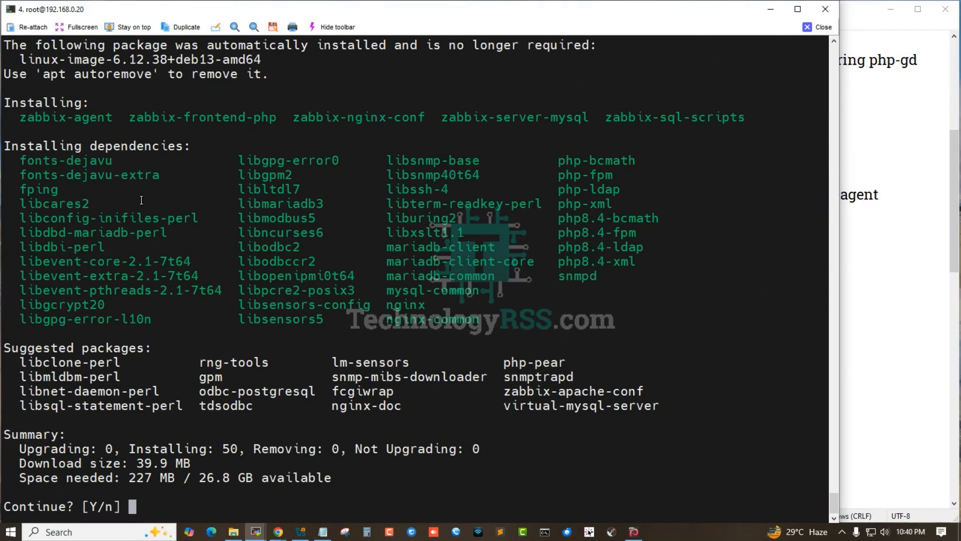
pyautogui.write('y')
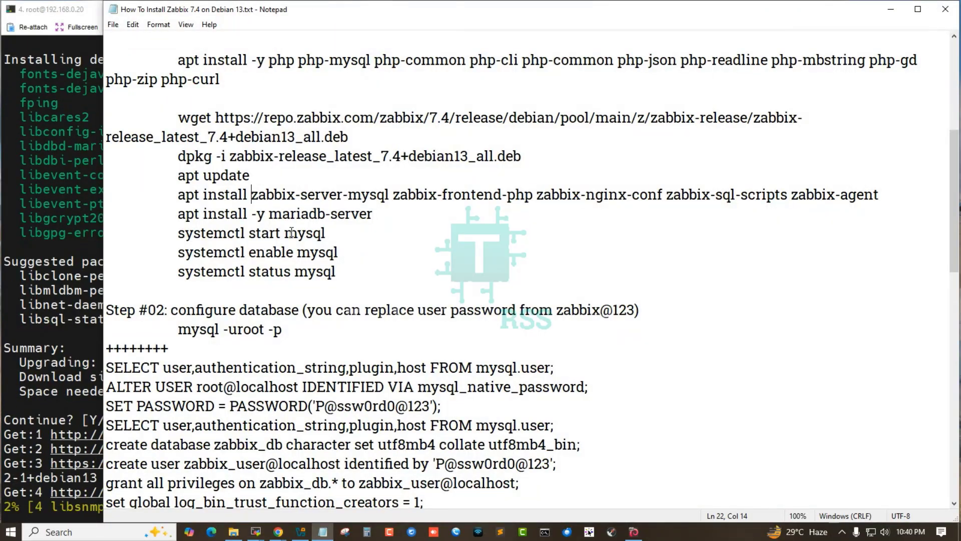
pyautogui.write('-y')
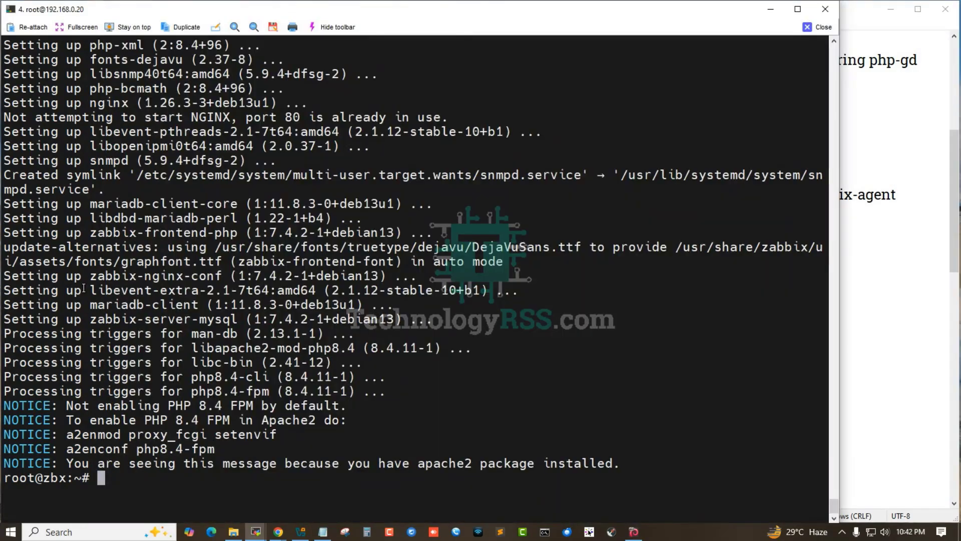
# - Install mariadb-server, then start, enable and check the mysql service status
pyautogui.write('apt install -y mariadb-server')
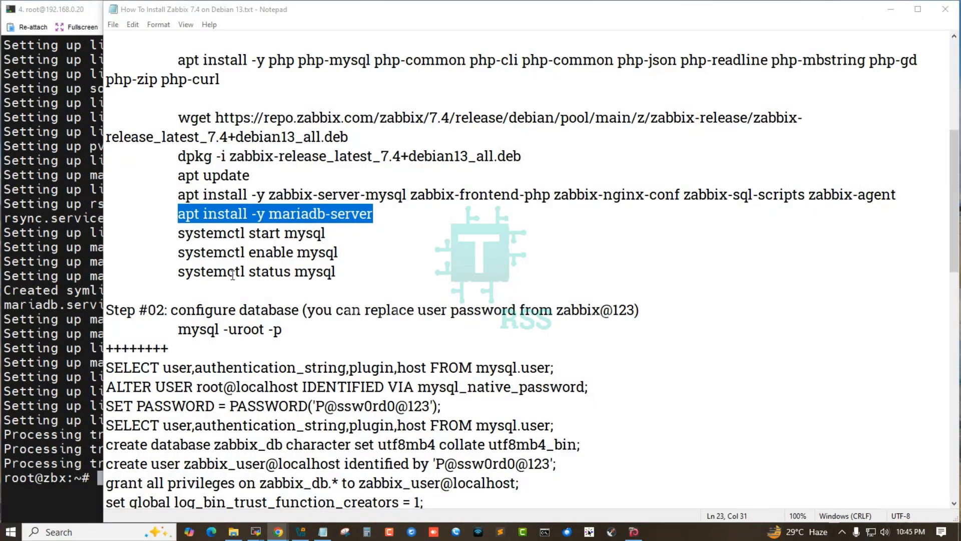
pyautogui.click(49, 9)
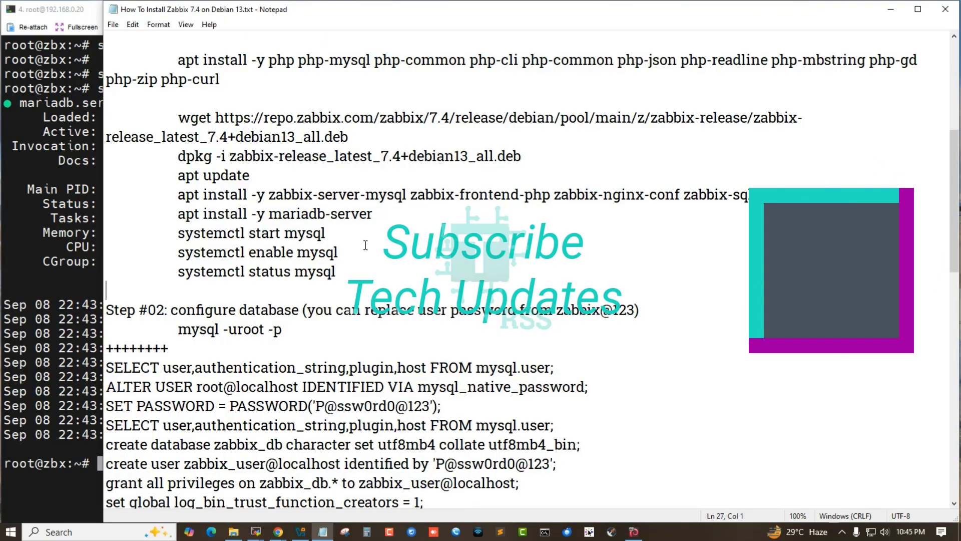
pyautogui.scroll(-3)
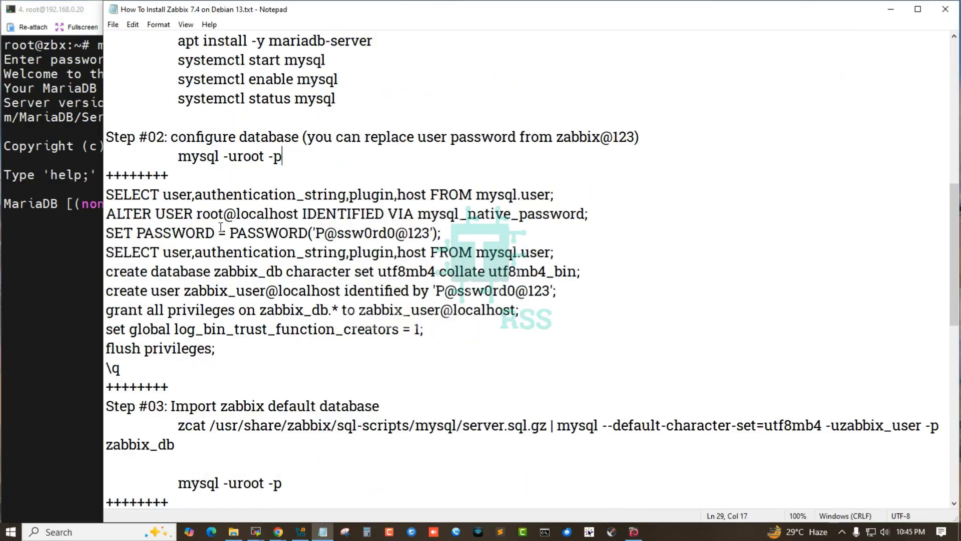
# - In MariaDB, set root authentication, create zabbix_db and zabbix_user with grants, then exit and clear
pyautogui.moveTo(106, 194); pyautogui.dragTo(202, 195)
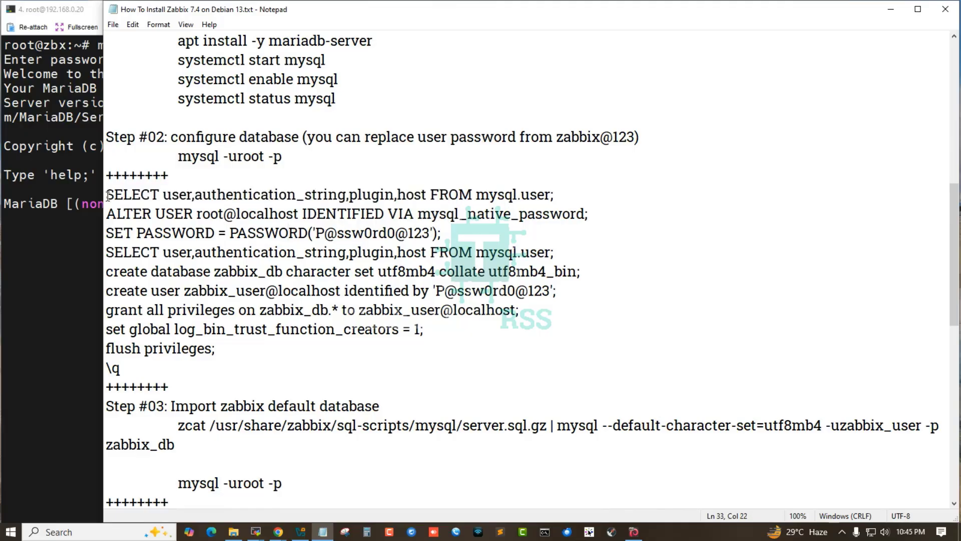
pyautogui.moveTo(106, 194); pyautogui.dragTo(553, 194)
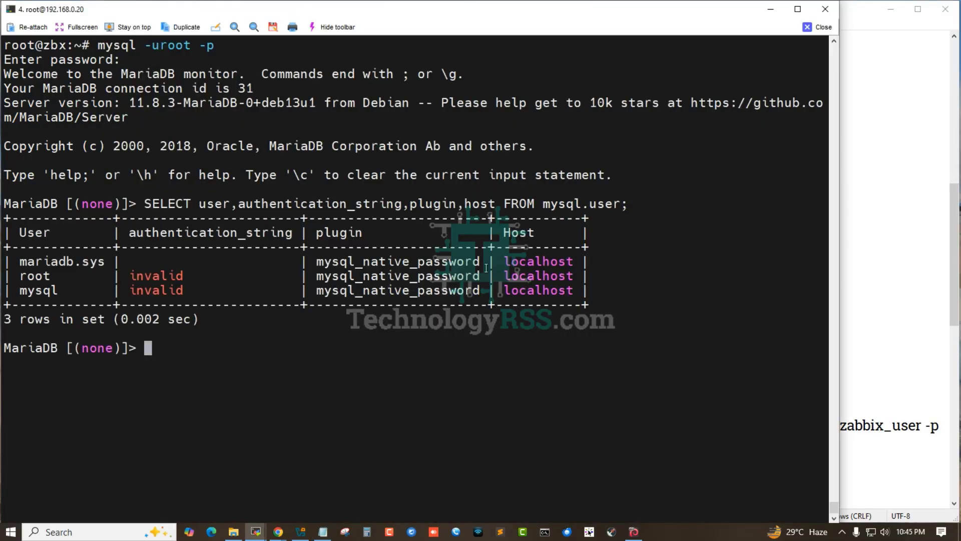
pyautogui.click(321, 531)
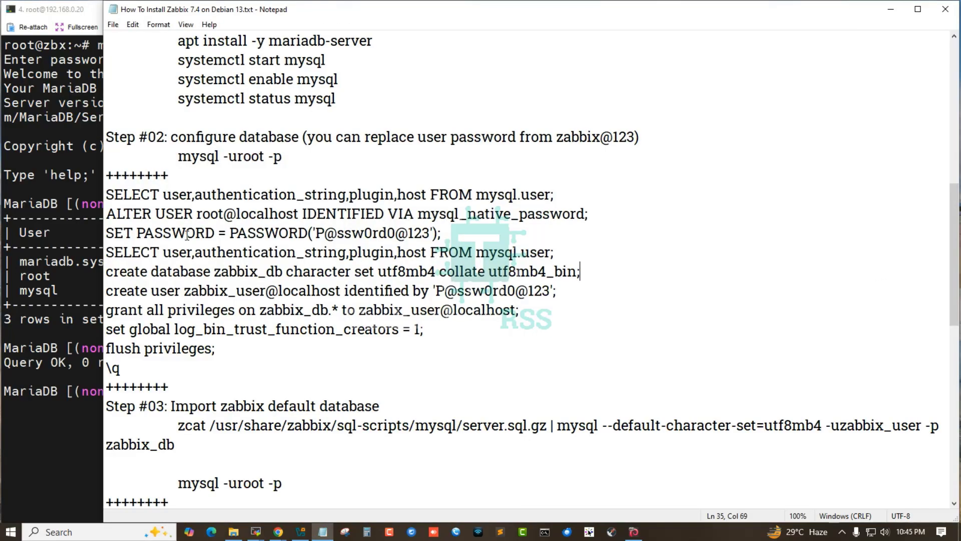
pyautogui.tripleClick(269, 233)
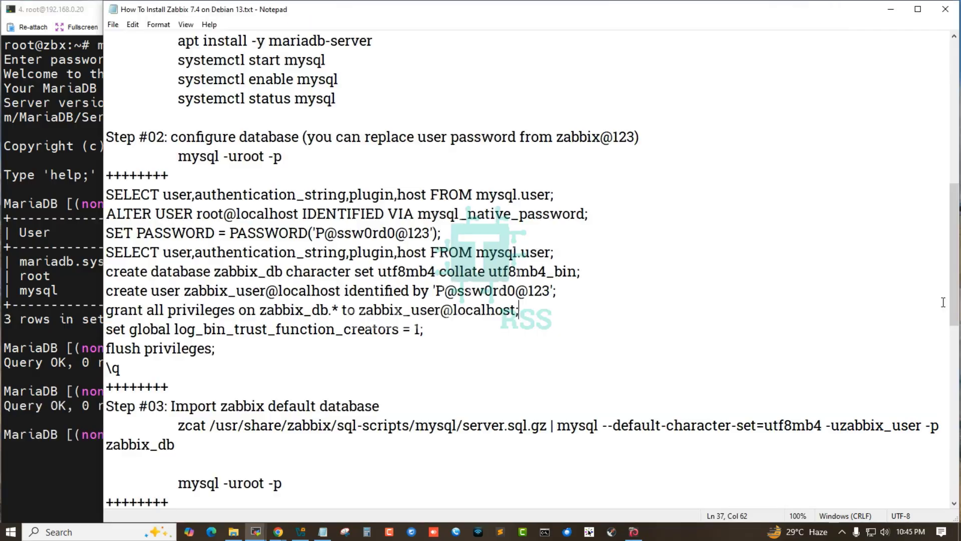
pyautogui.click(441, 233)
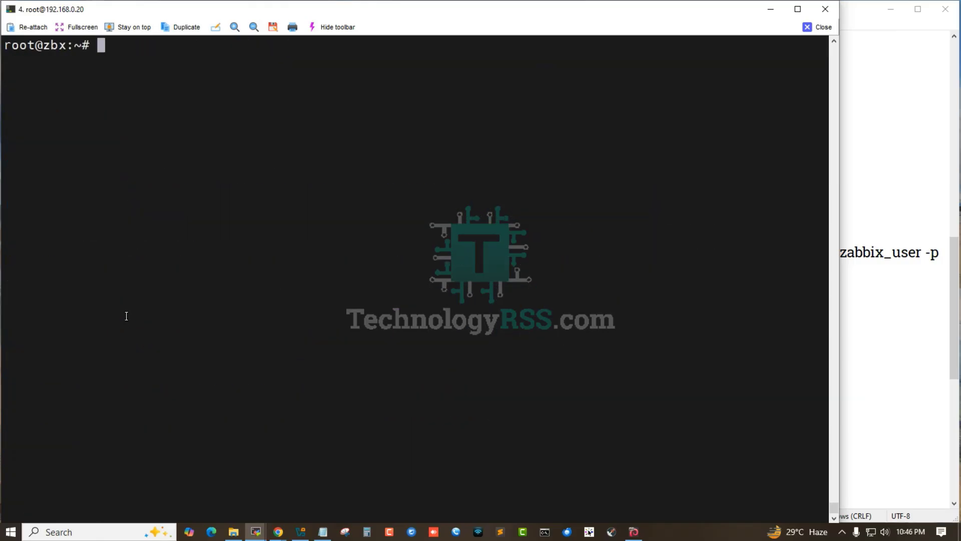
pyautogui.click(321, 531)
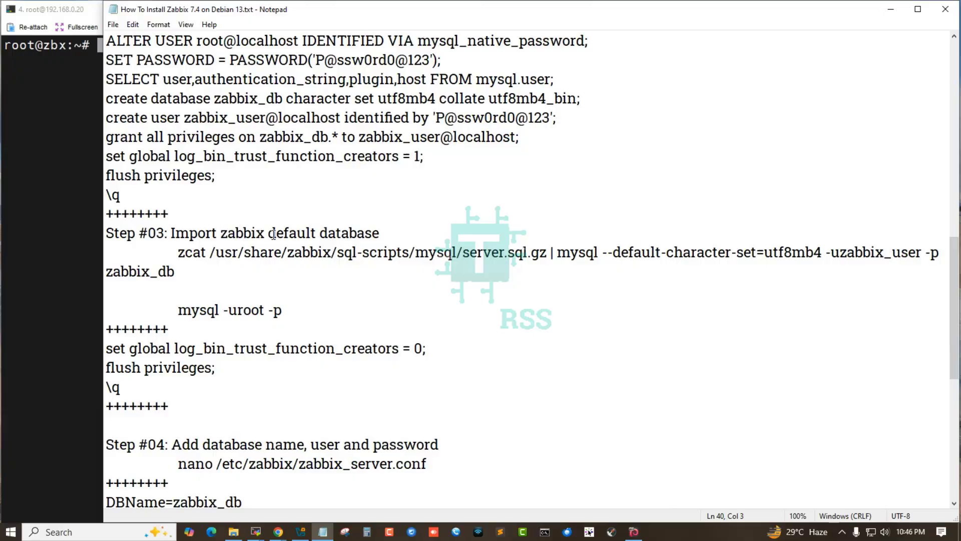
pyautogui.scroll(-3)
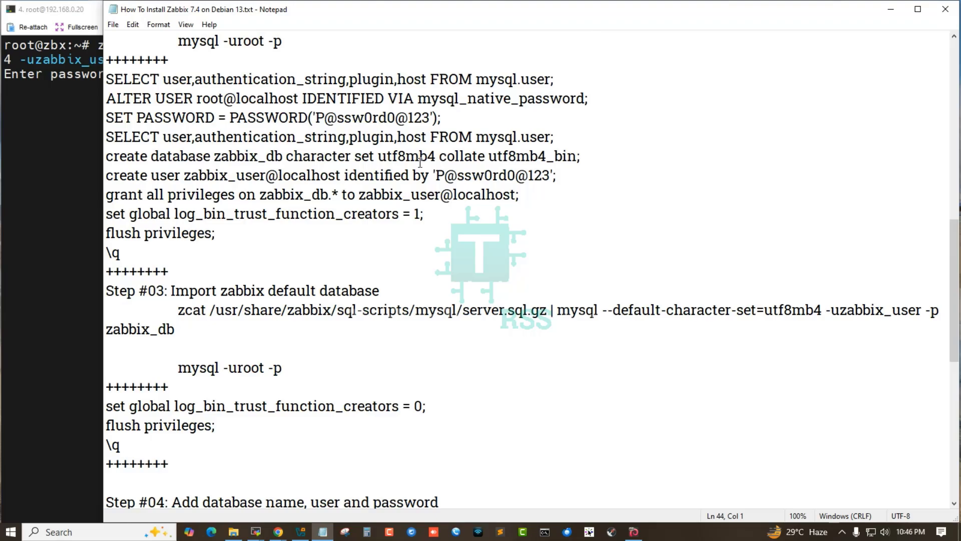
pyautogui.moveTo(441, 178)
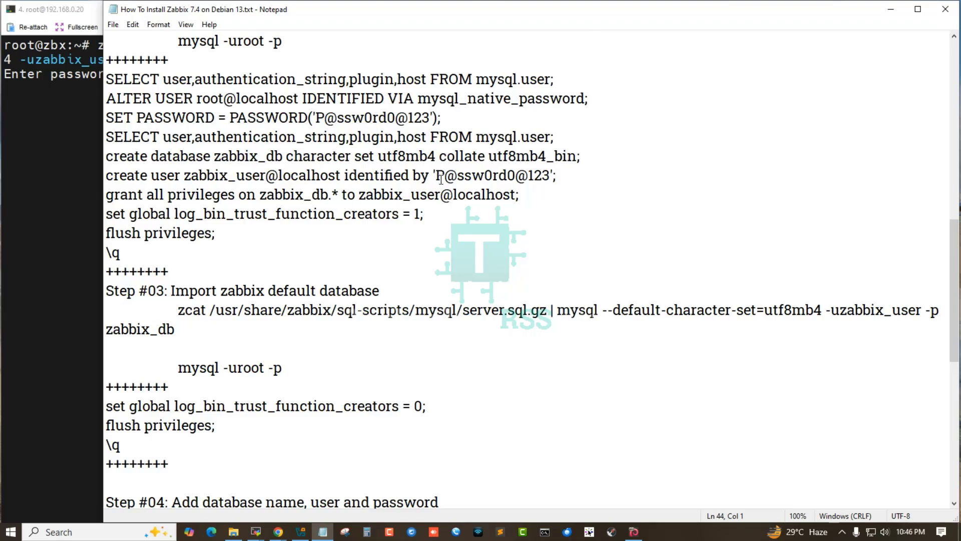
pyautogui.moveTo(437, 174); pyautogui.dragTo(528, 174)
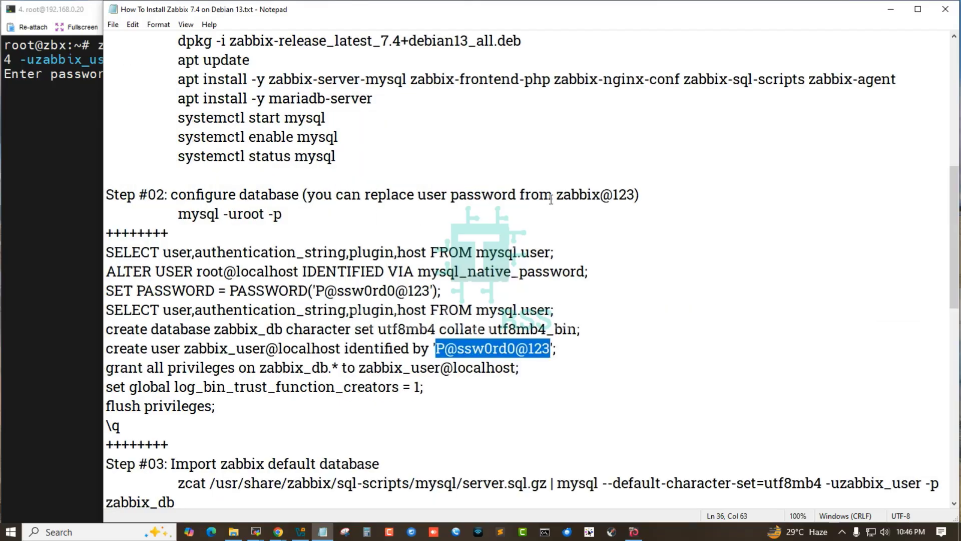
pyautogui.doubleClick(596, 194)
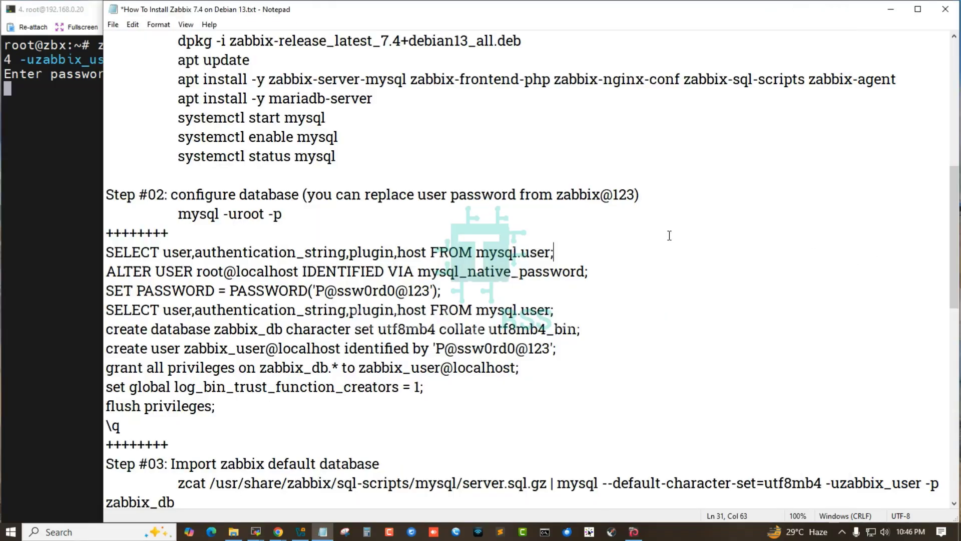
pyautogui.doubleClick(596, 194)
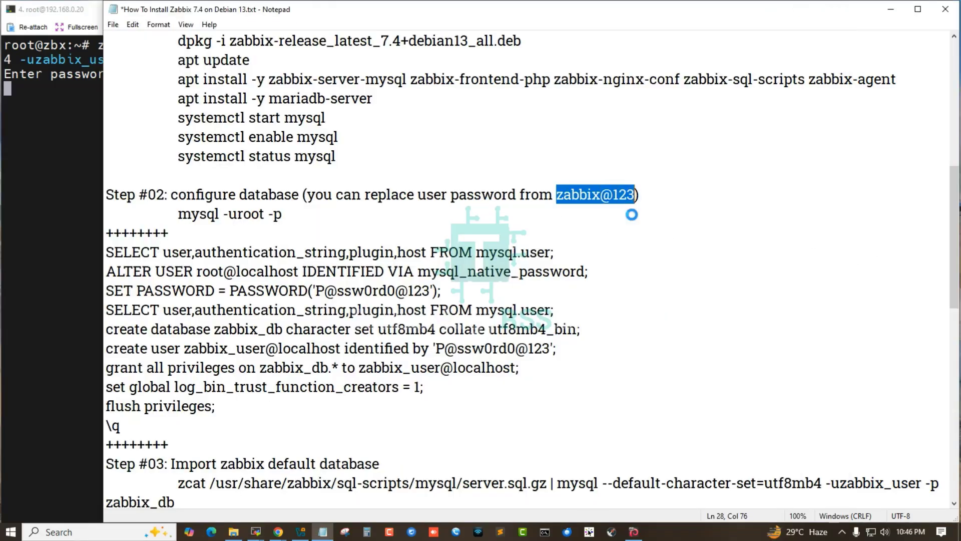
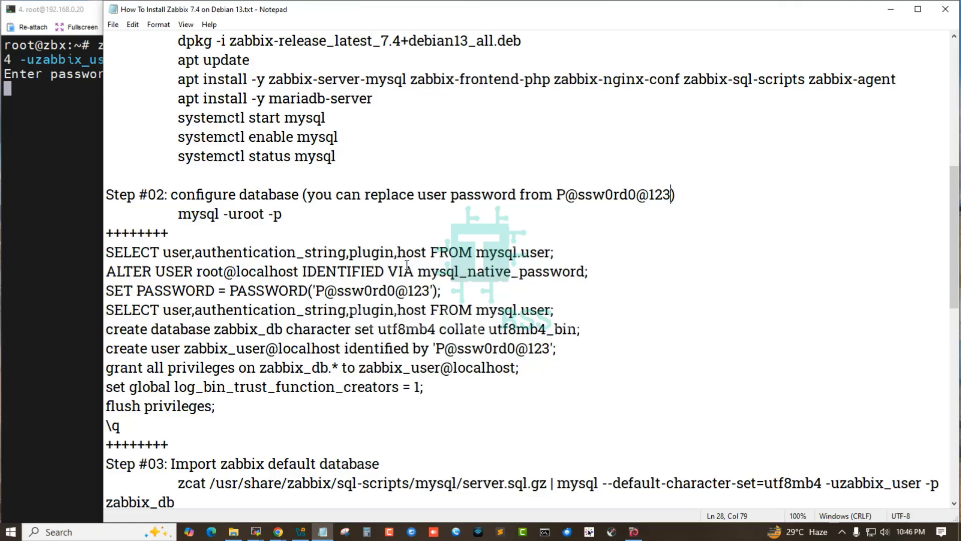
pyautogui.scroll(-3)
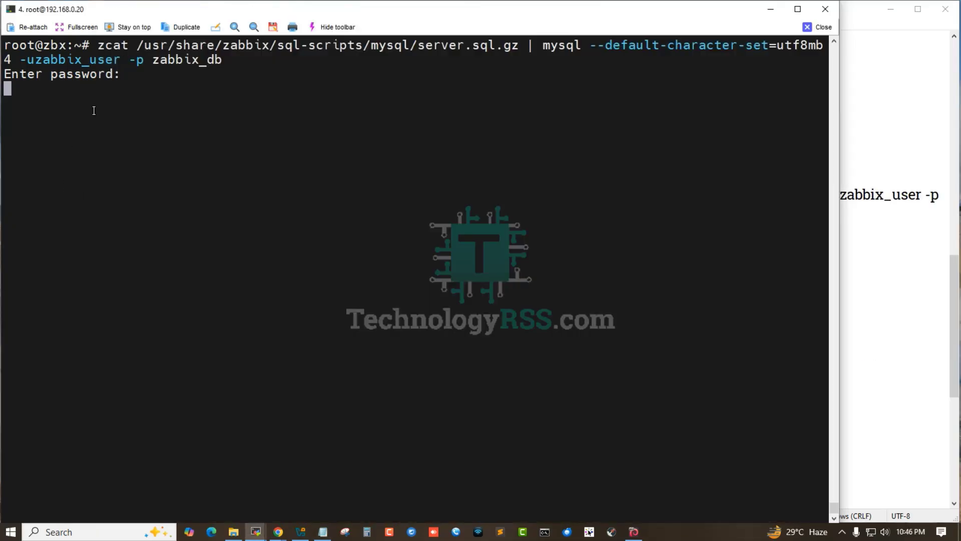
pyautogui.moveTo(142, 126)
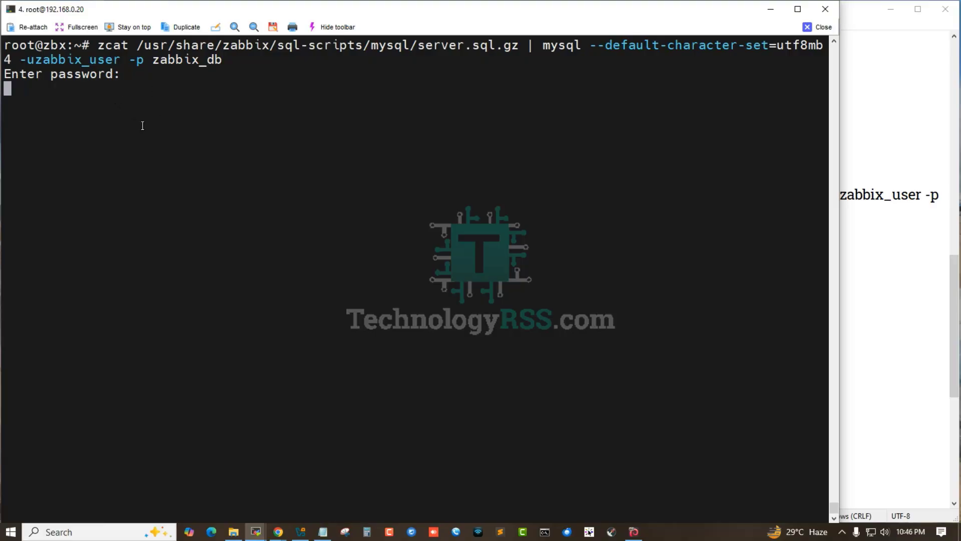
pyautogui.moveTo(220, 210)
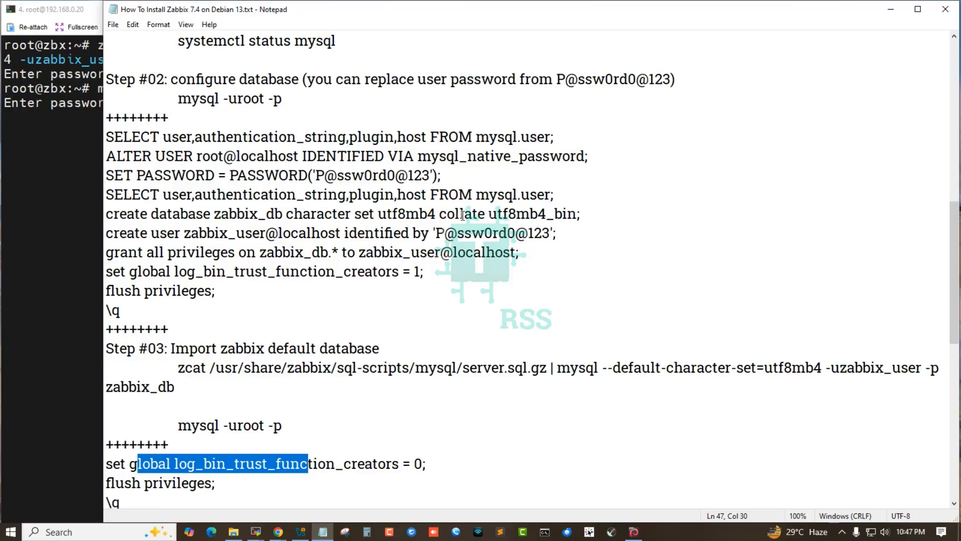
# - Reset log_bin_trust_function_creators to 0 with flush privileges in a root MariaDB session, then clear
pyautogui.doubleClick(491, 233)
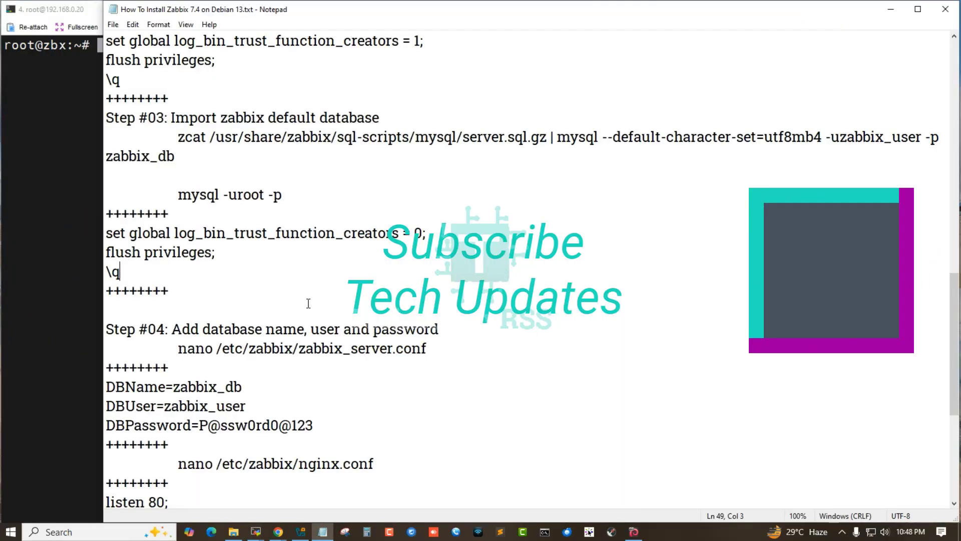
pyautogui.scroll(-3)
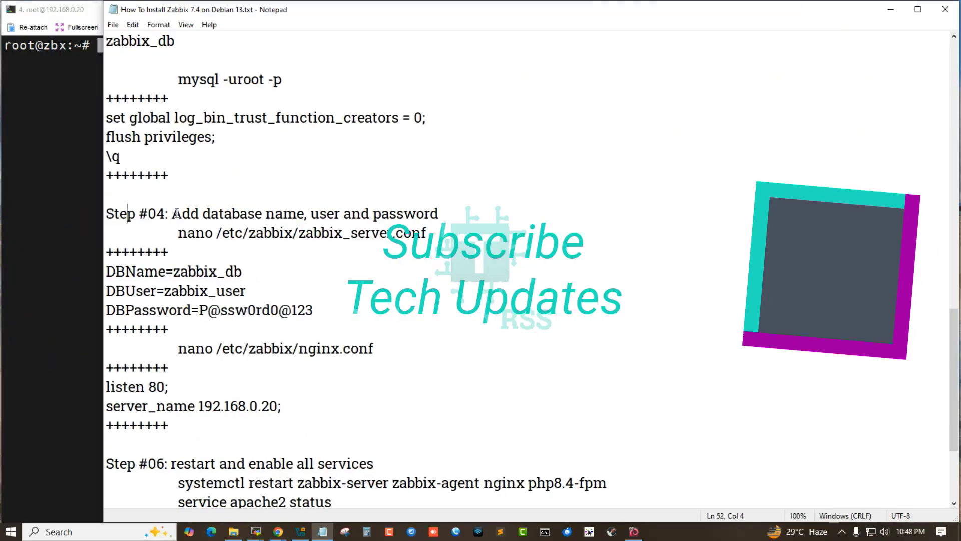
# - In zabbix_server.conf, comment out default DBName/DBUser and bring in the new database name, user and password lines
pyautogui.moveTo(326, 213); pyautogui.dragTo(431, 213)
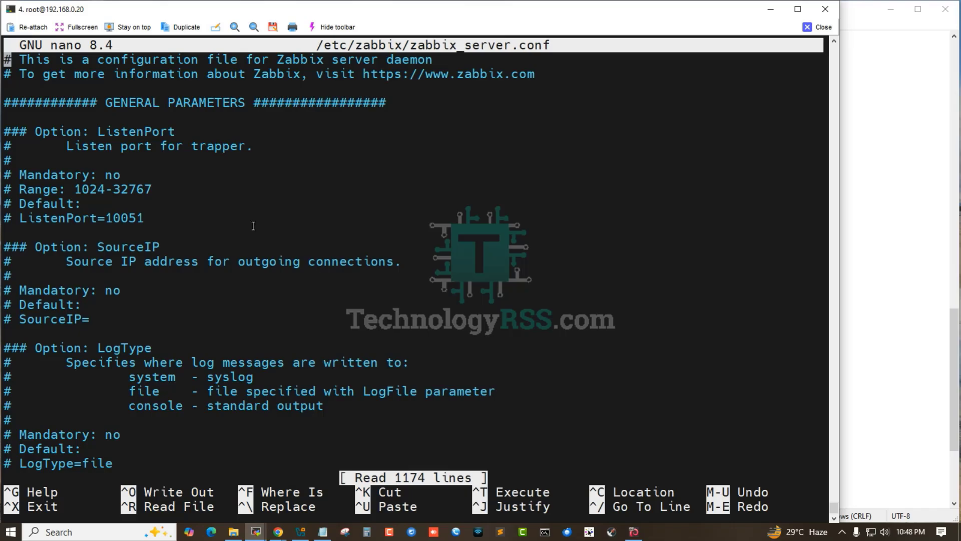
pyautogui.scroll(-3)
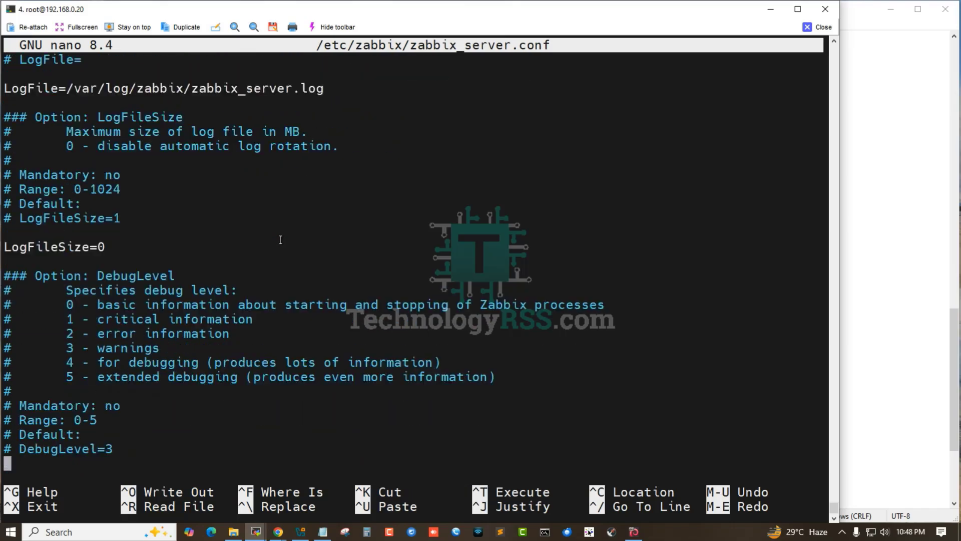
pyautogui.scroll(-3)
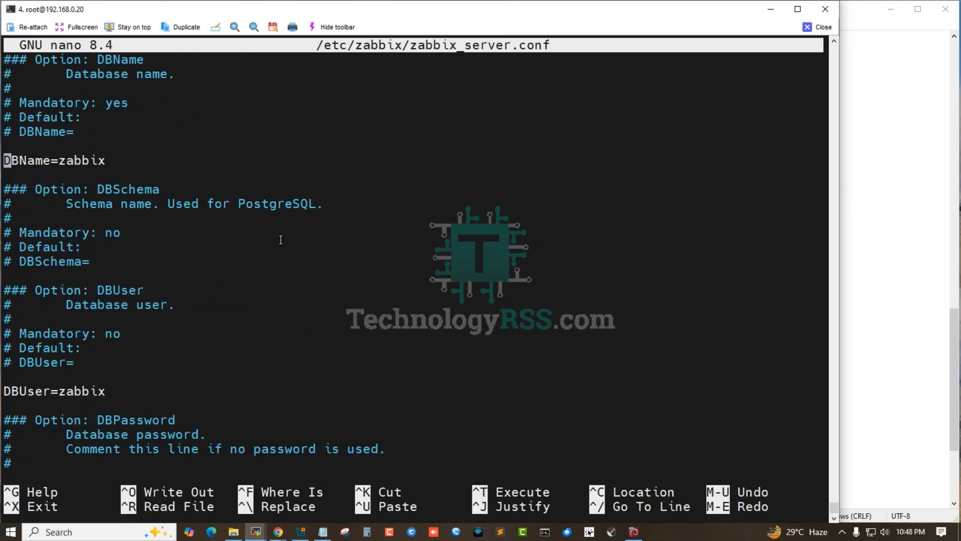
pyautogui.write('#')
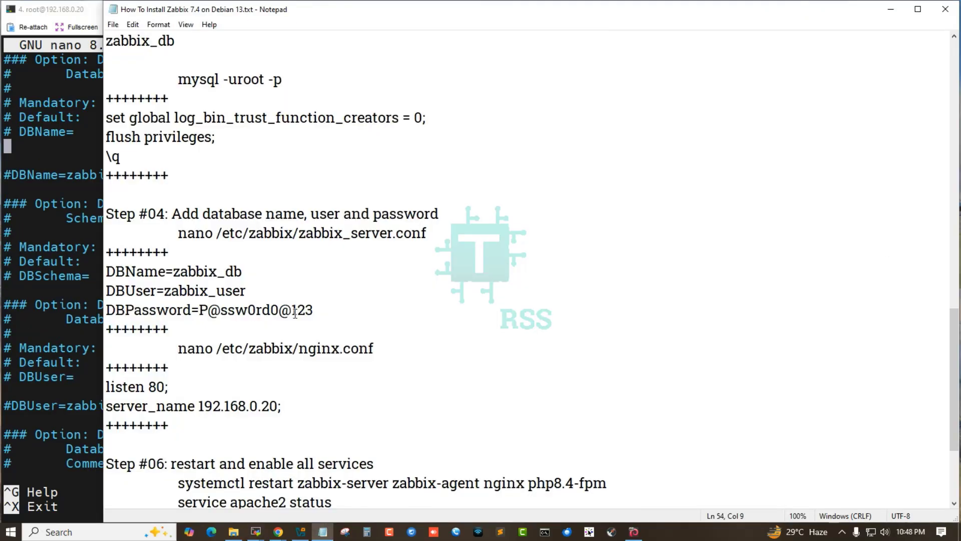
pyautogui.moveTo(106, 271); pyautogui.dragTo(312, 310)
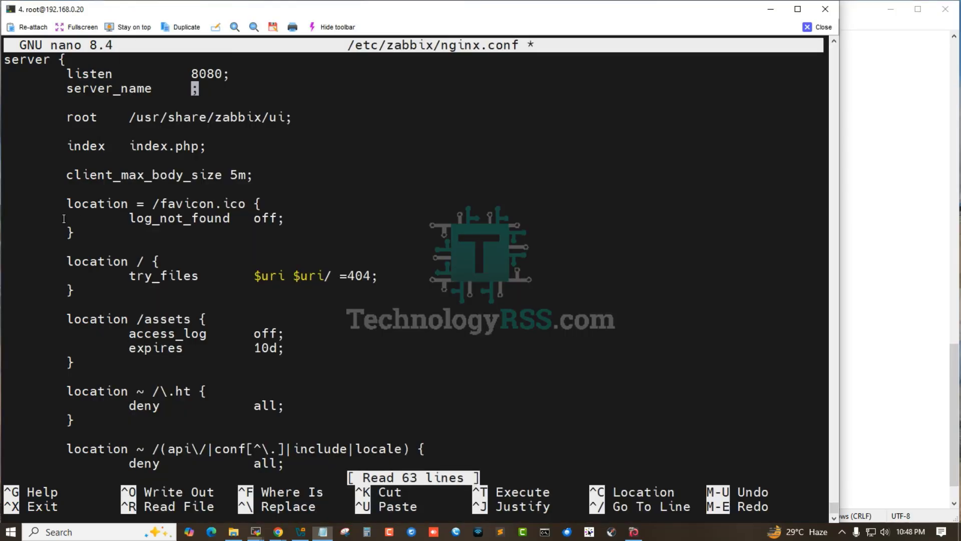
# - Set nginx.conf server_name to 192.168.0.20 with listen 8080, then save and exit
pyautogui.write('192.168.0.20')
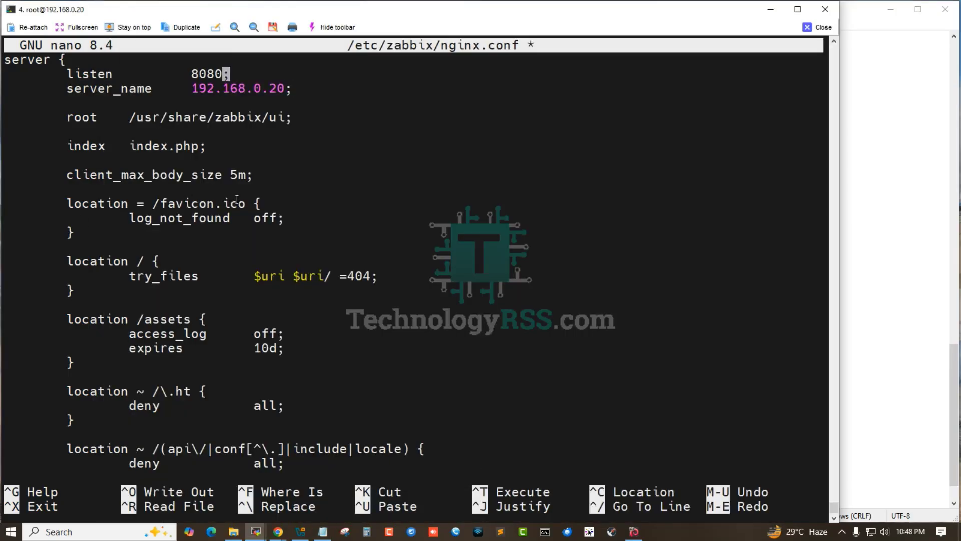
pyautogui.press('BackSpace')
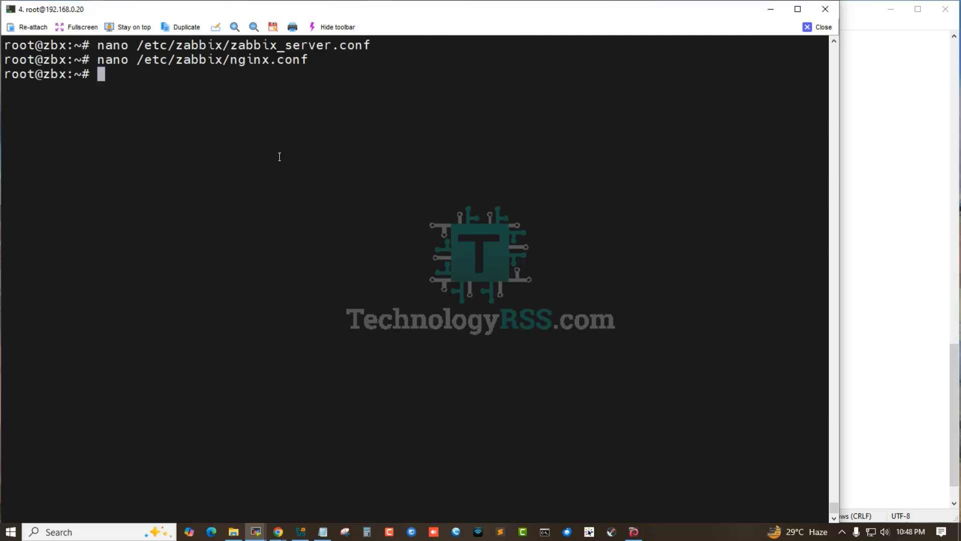
# - Stop apache2, restart and enable zabbix-server, zabbix-agent, nginx and php8.4-fpm at boot
pyautogui.click(322, 531)
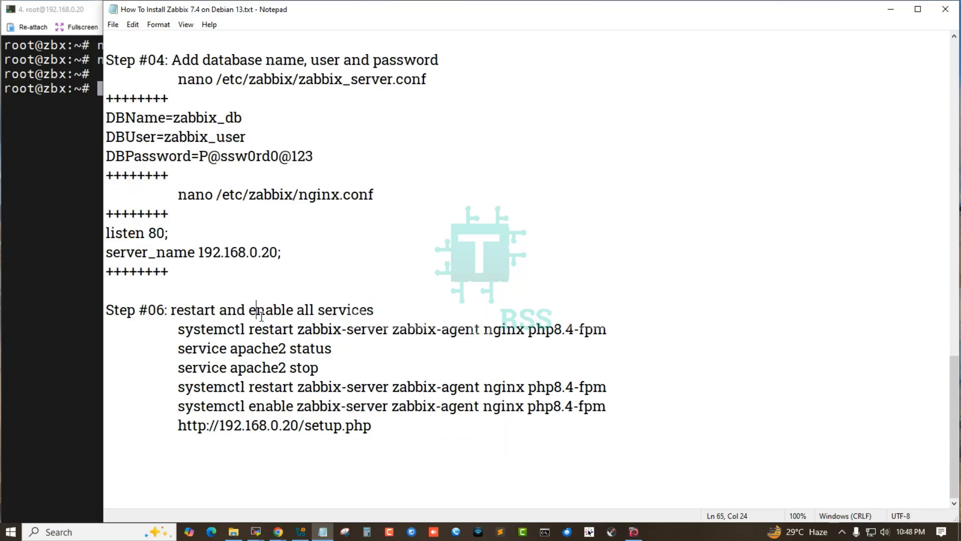
pyautogui.moveTo(178, 328); pyautogui.dragTo(607, 328)
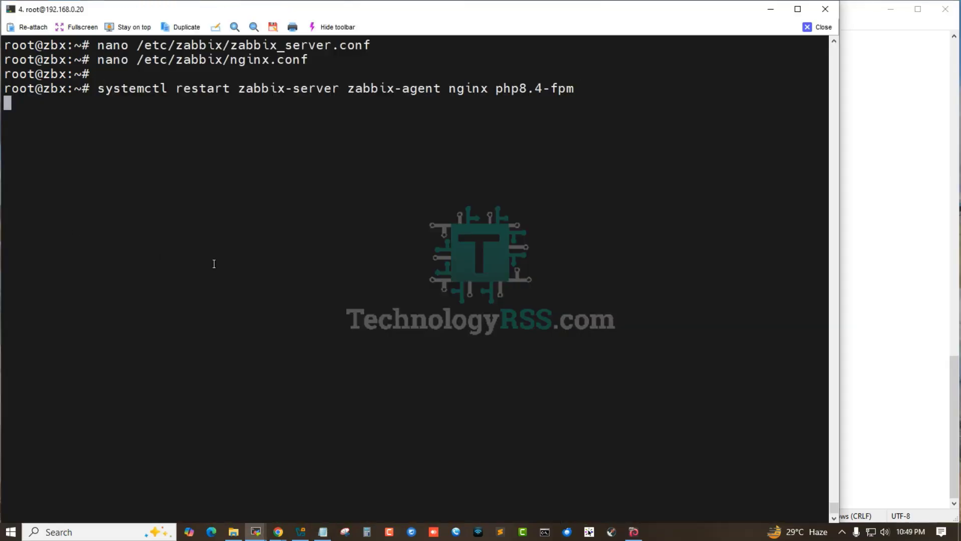
pyautogui.moveTo(246, 267)
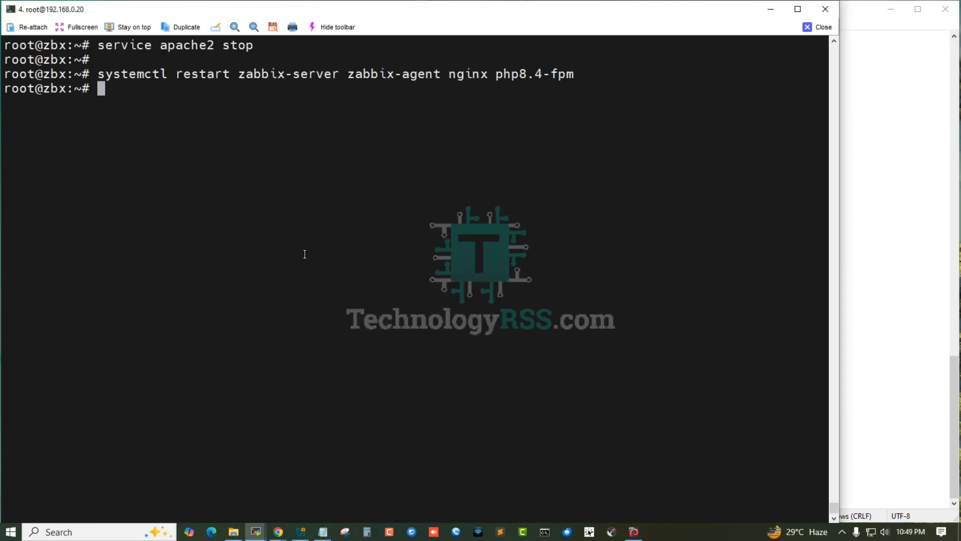
pyautogui.click(321, 531)
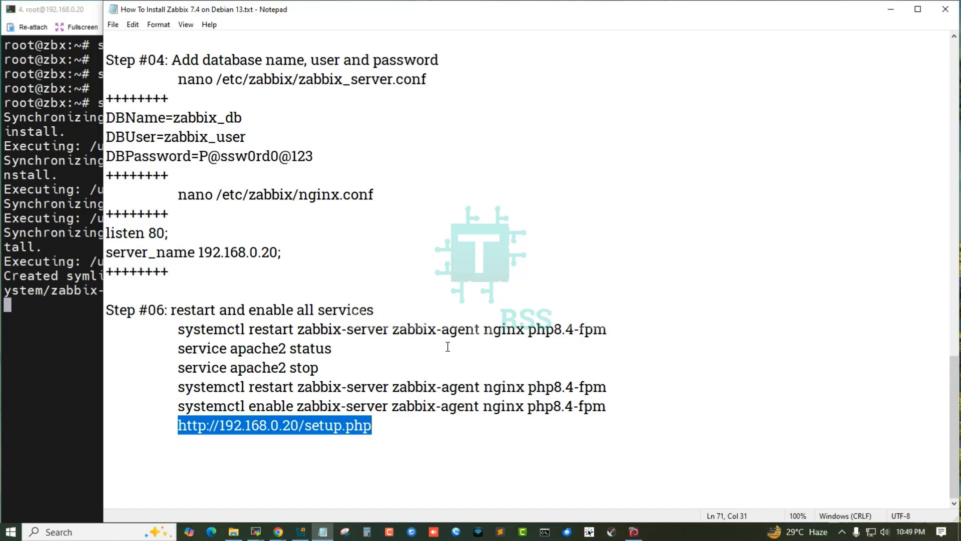
# - Advance the Zabbix installer at 192.168.0.20/setup.php past Welcome and pre-requisites to Configure DB connection
pyautogui.click(277, 531)
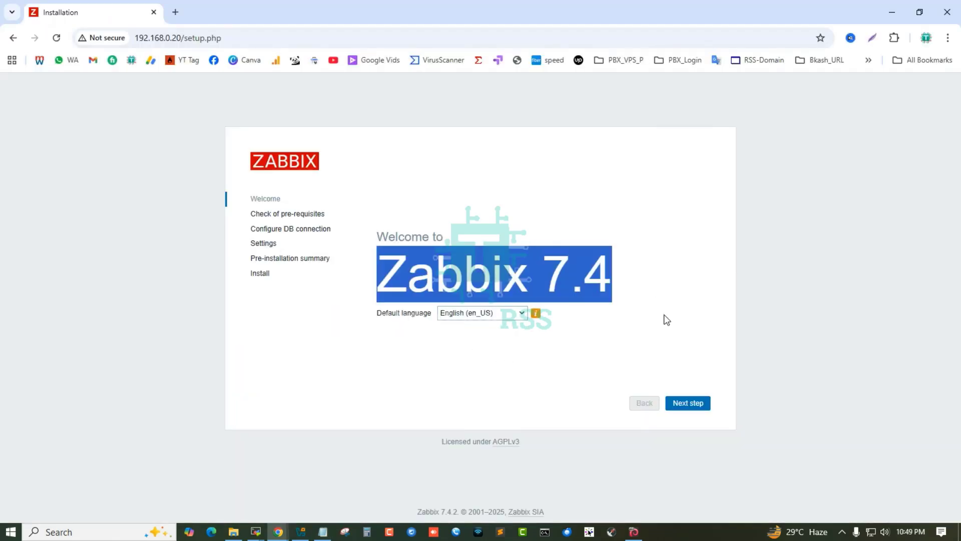
pyautogui.click(687, 403)
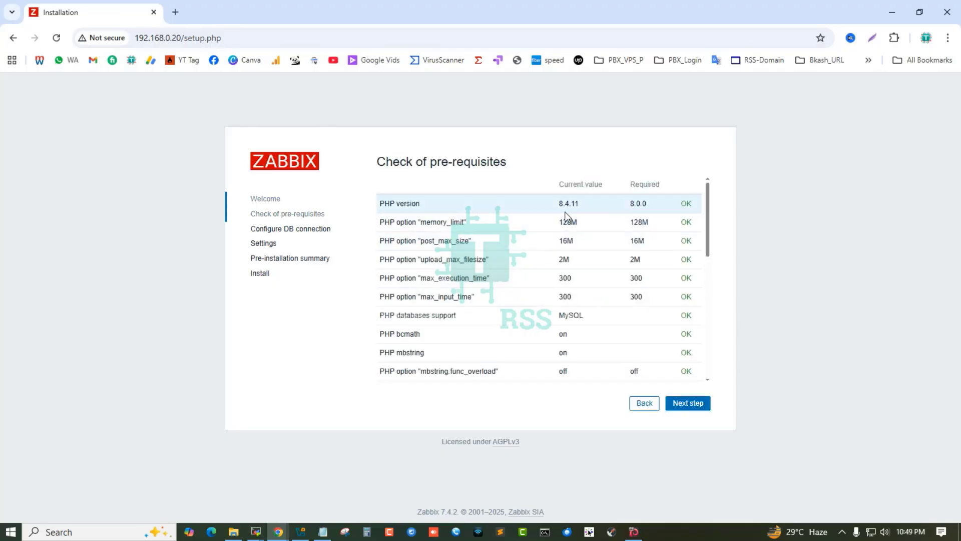
pyautogui.moveTo(705, 208)
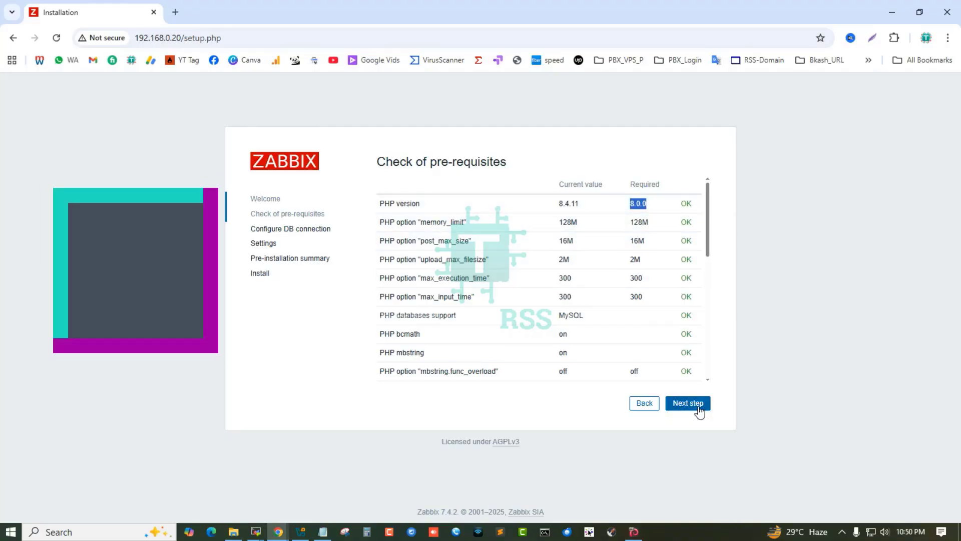
pyautogui.click(687, 402)
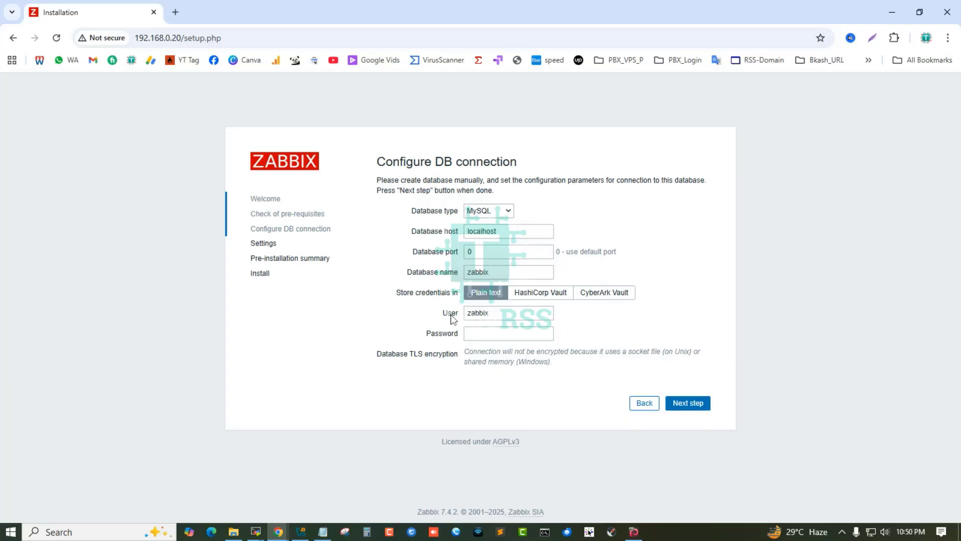
# - Supply the zabbix_user password from Notepad and accept the MySQL connection to zabbix_db
pyautogui.click(508, 271)
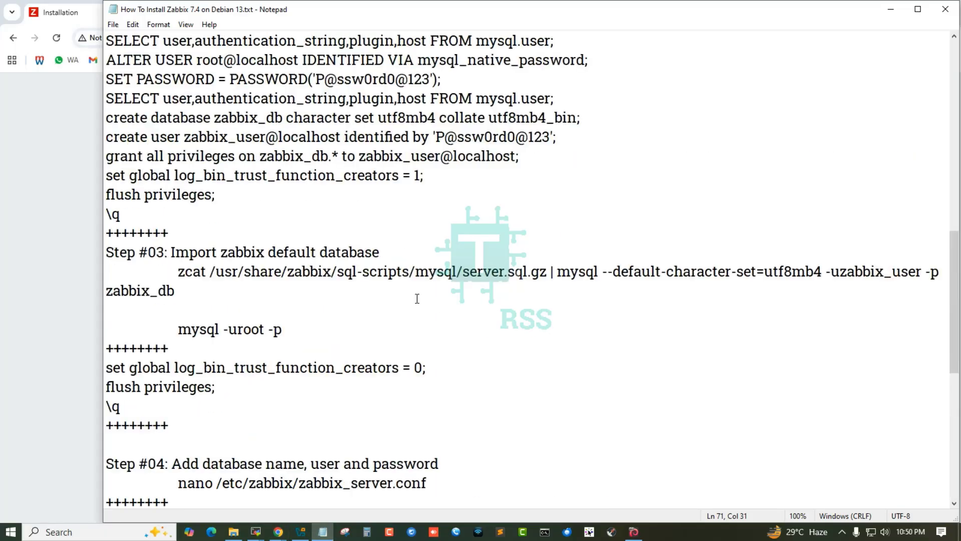
pyautogui.doubleClick(492, 138)
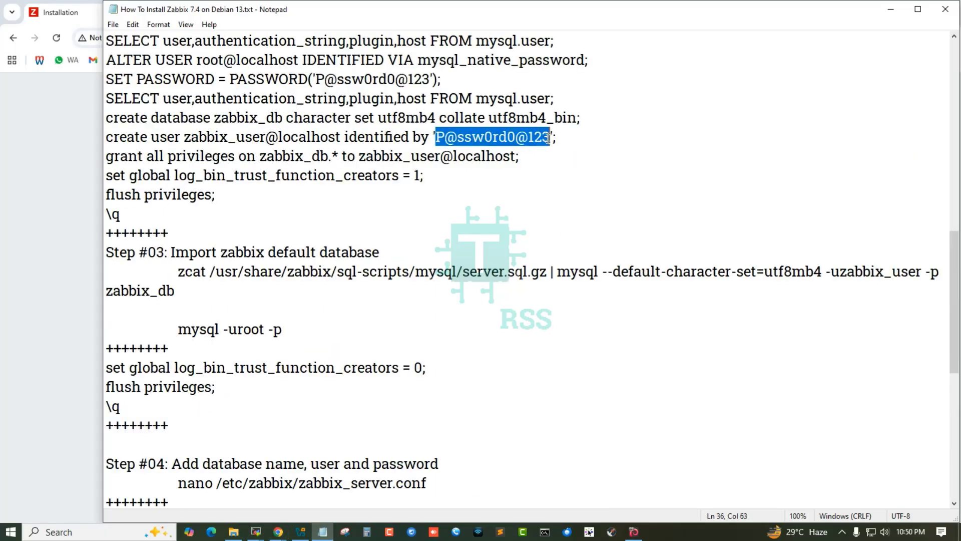
pyautogui.click(277, 531)
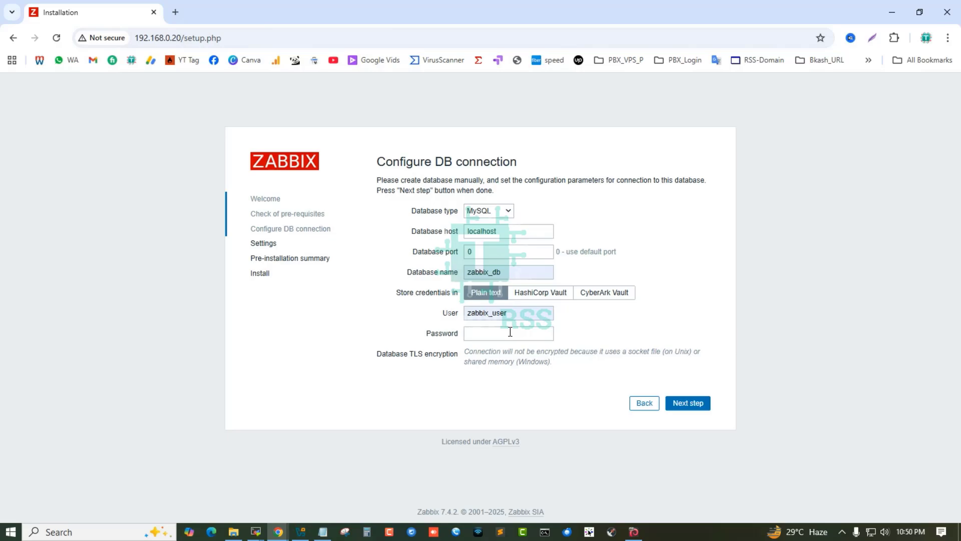
pyautogui.click(687, 402)
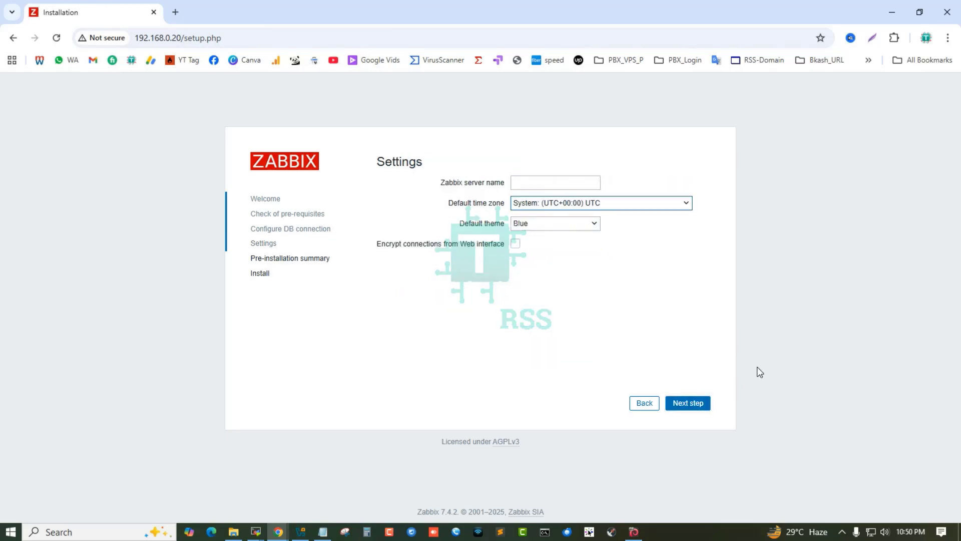
# - Name the Zabbix server Technologyrss.com, confirm the summary and run the frontend installation
pyautogui.write('Technologyrss.com')
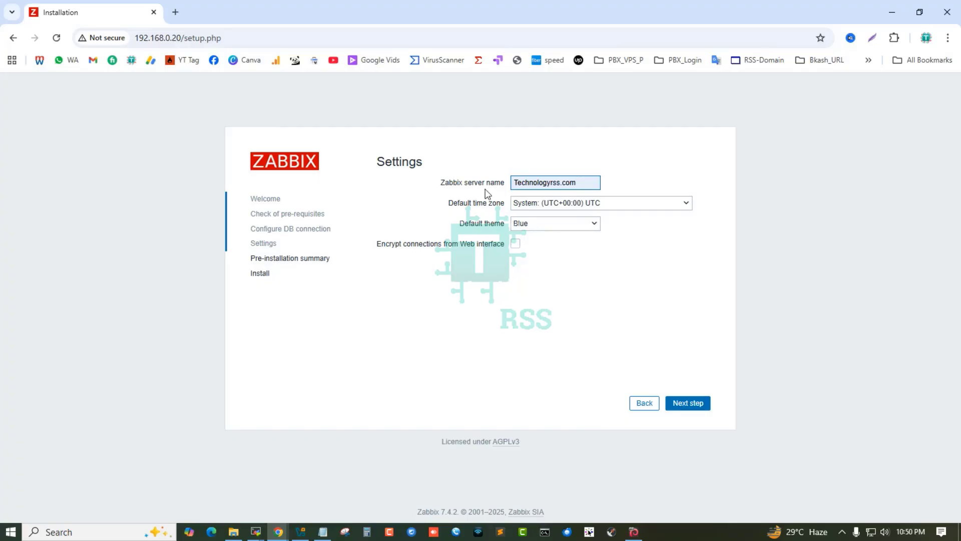
pyautogui.click(687, 402)
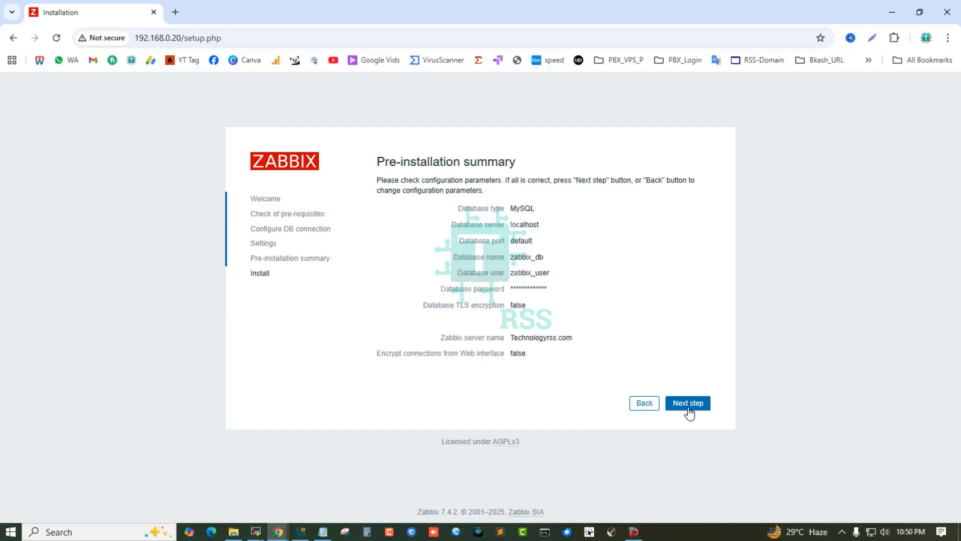
pyautogui.click(686, 402)
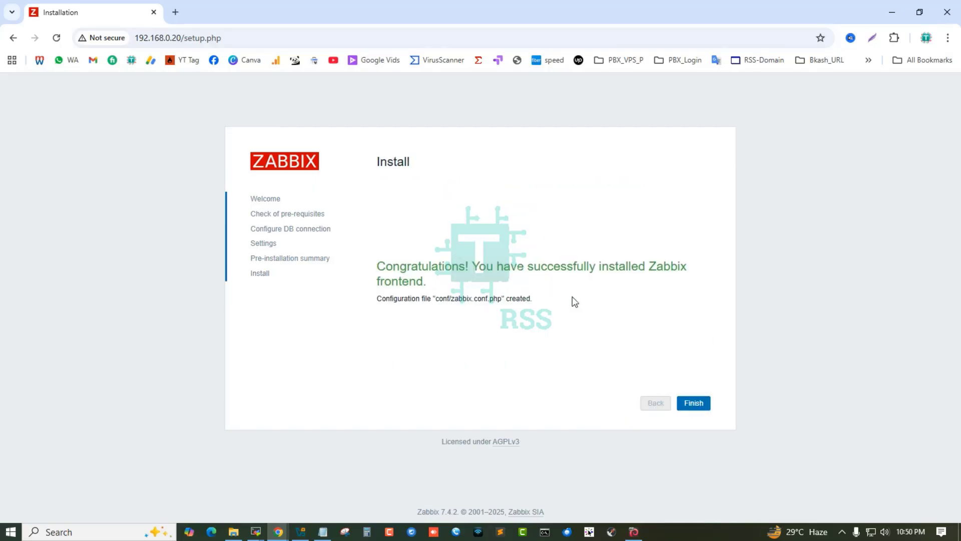
pyautogui.moveTo(724, 286)
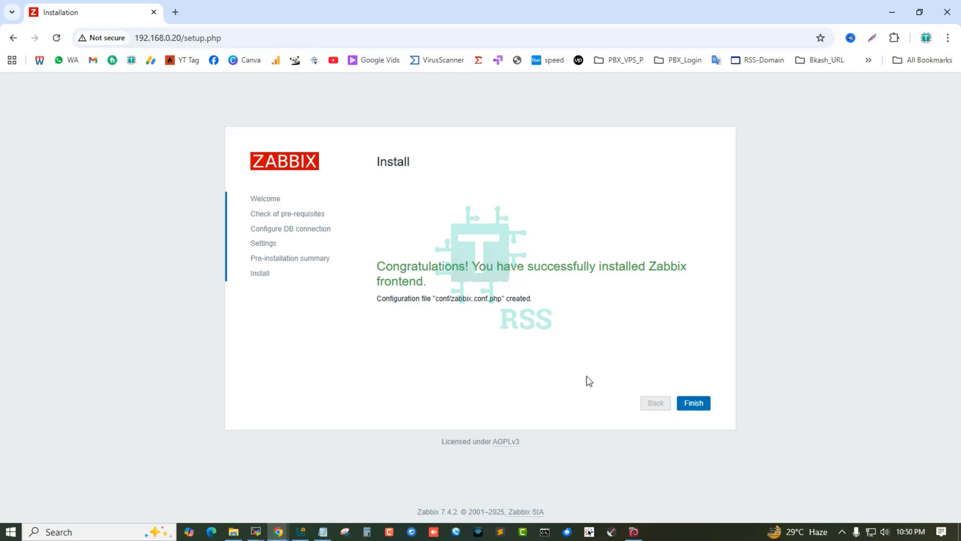
# - Finish setup and sign in to the Zabbix frontend as Admin
pyautogui.click(693, 402)
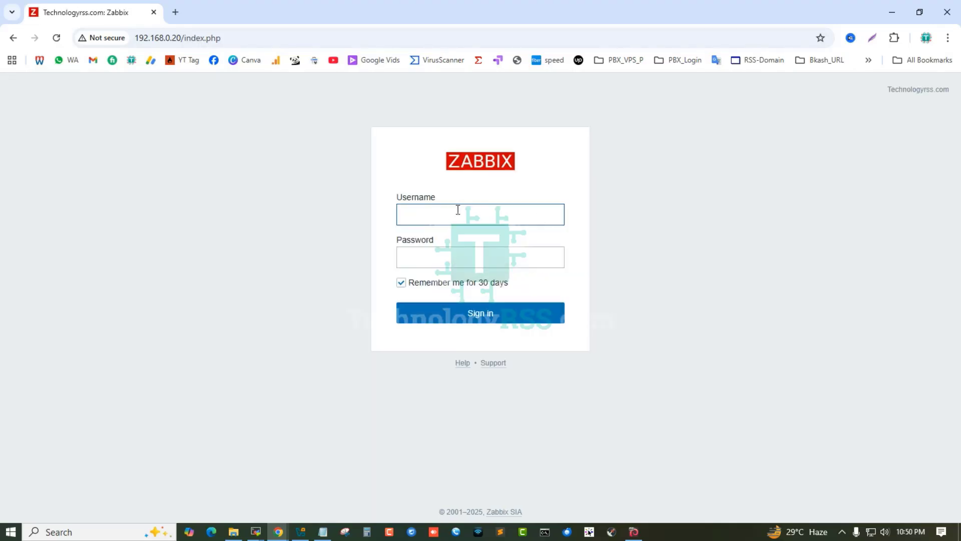
pyautogui.write('Admin')
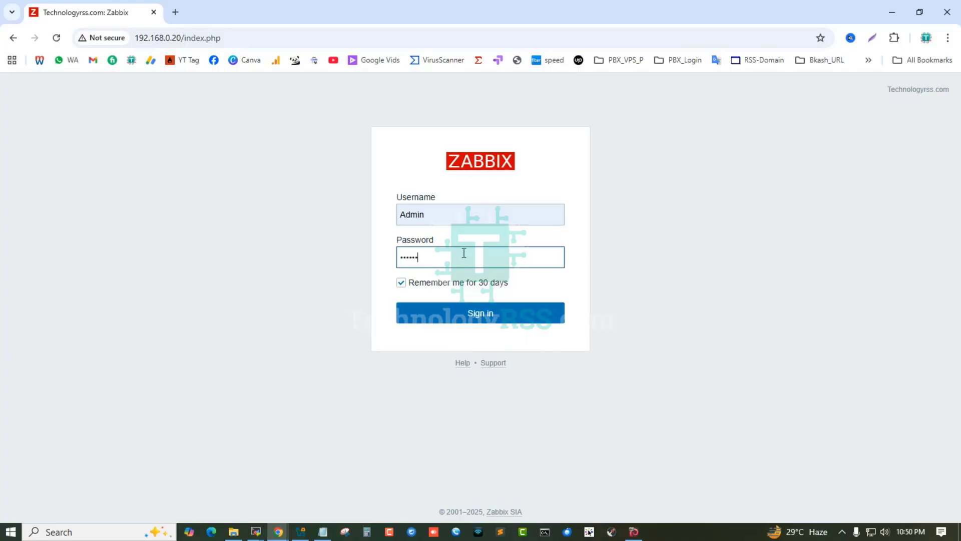
pyautogui.click(480, 214)
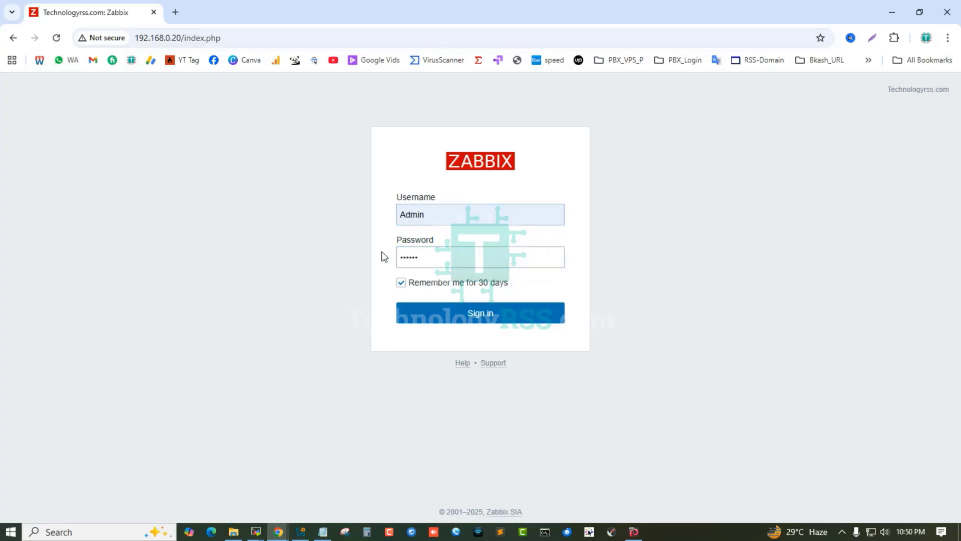
pyautogui.moveTo(529, 284)
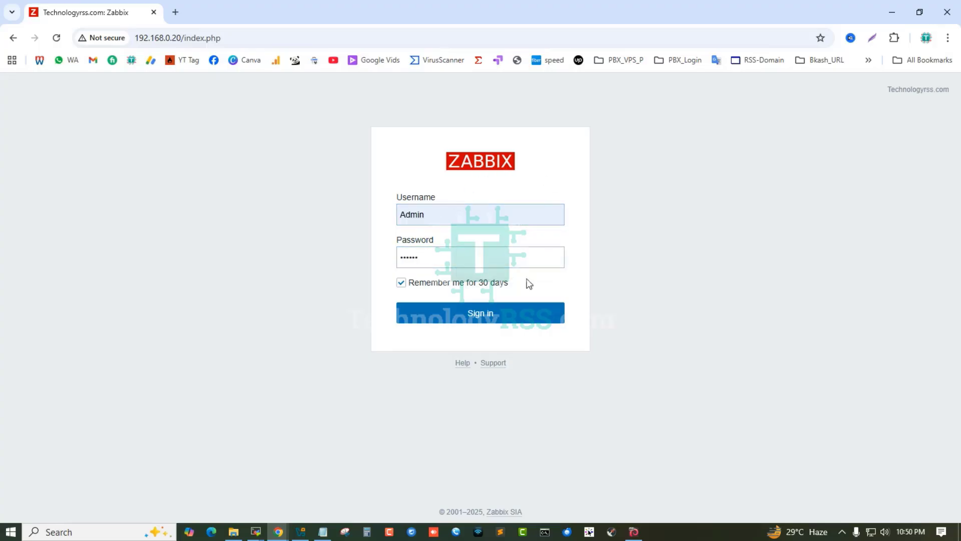
pyautogui.click(480, 313)
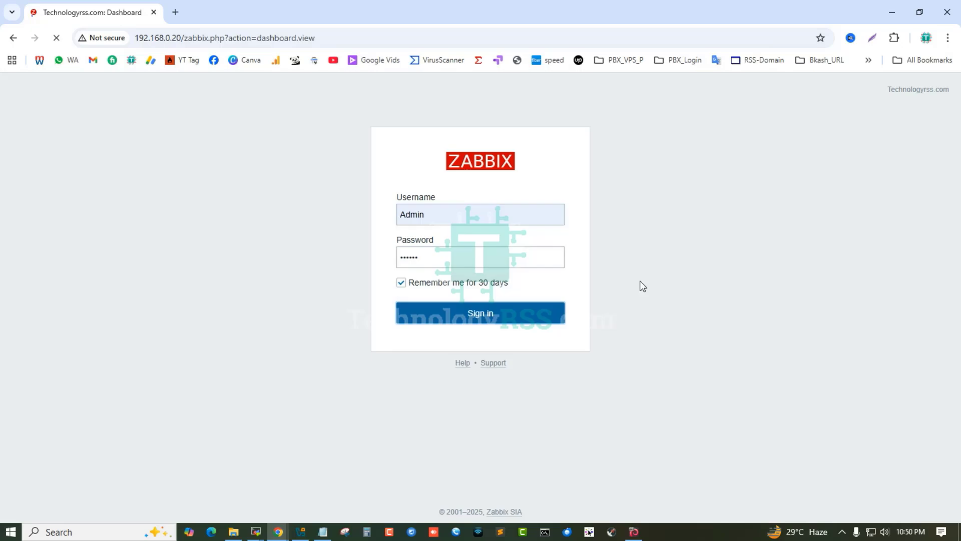
pyautogui.click(480, 312)
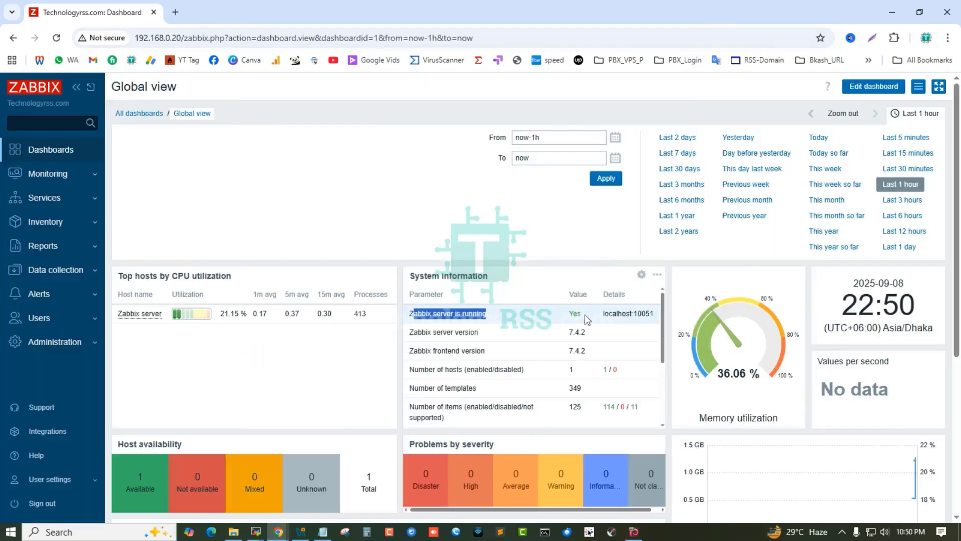
pyautogui.moveTo(520, 329)
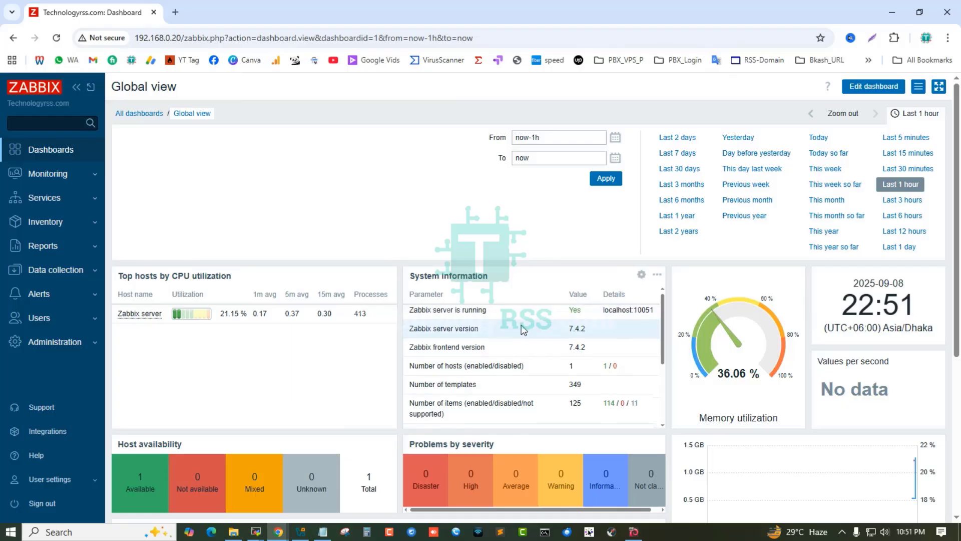
# - Review System information, then show the Hosts list under Data collection
pyautogui.scroll(-3)
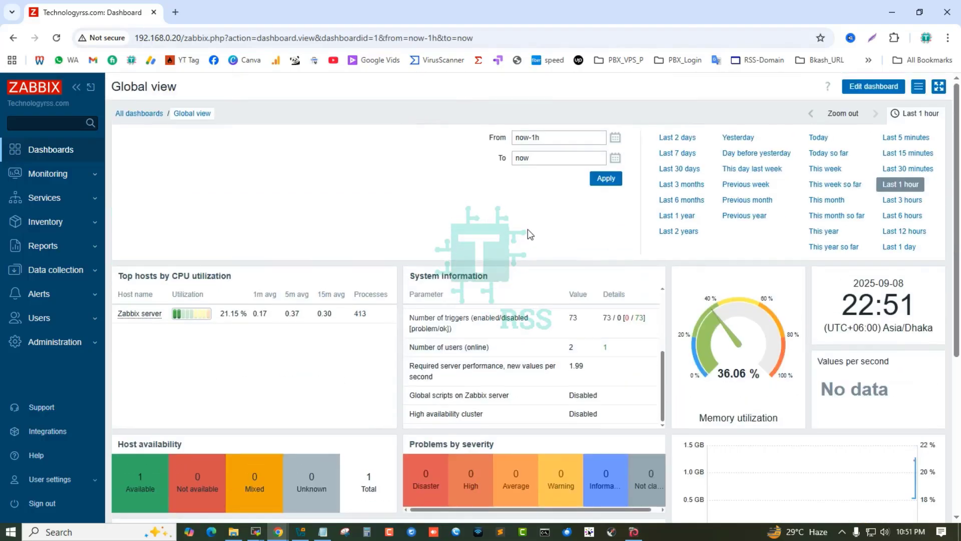
pyautogui.click(55, 269)
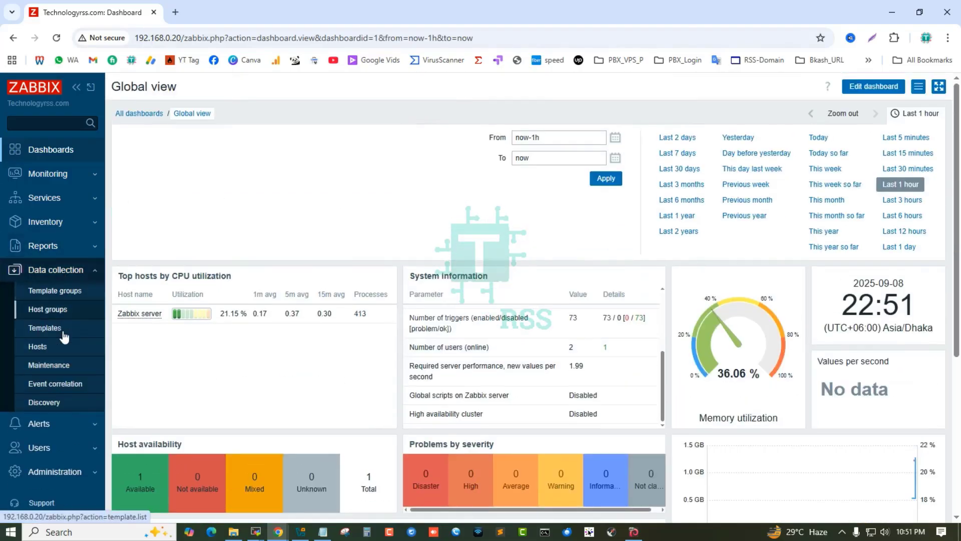
pyautogui.click(37, 346)
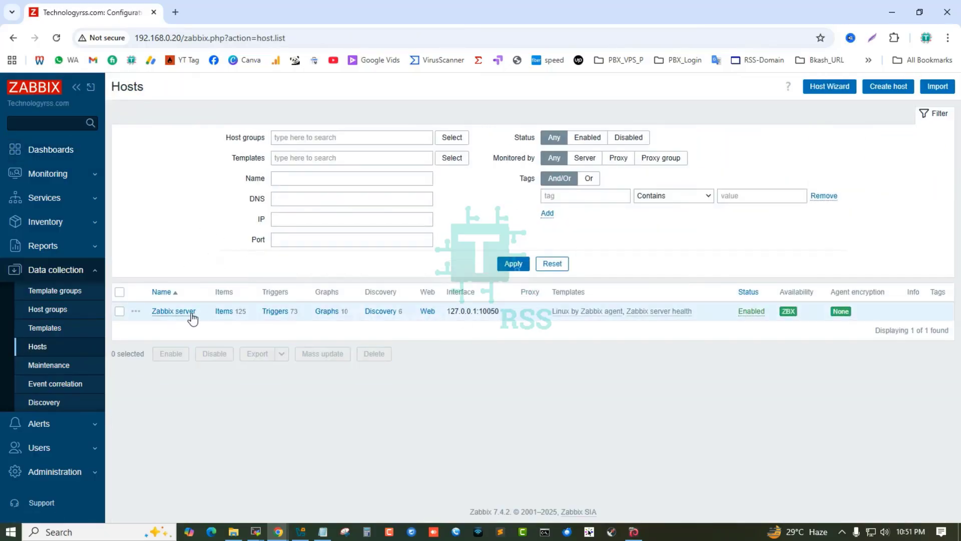
# - Expand the Services, Alerts and Users sidebar menus
pyautogui.click(173, 310)
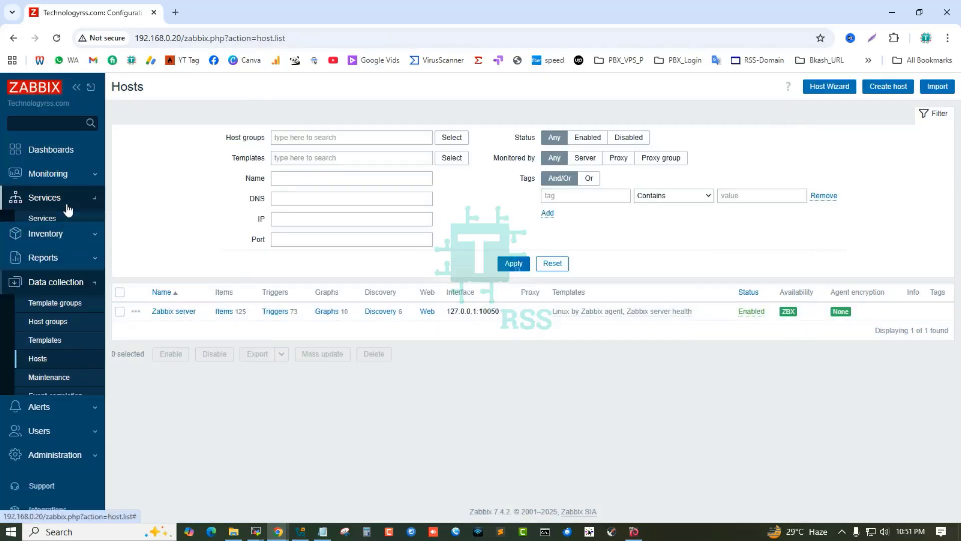
pyautogui.click(44, 197)
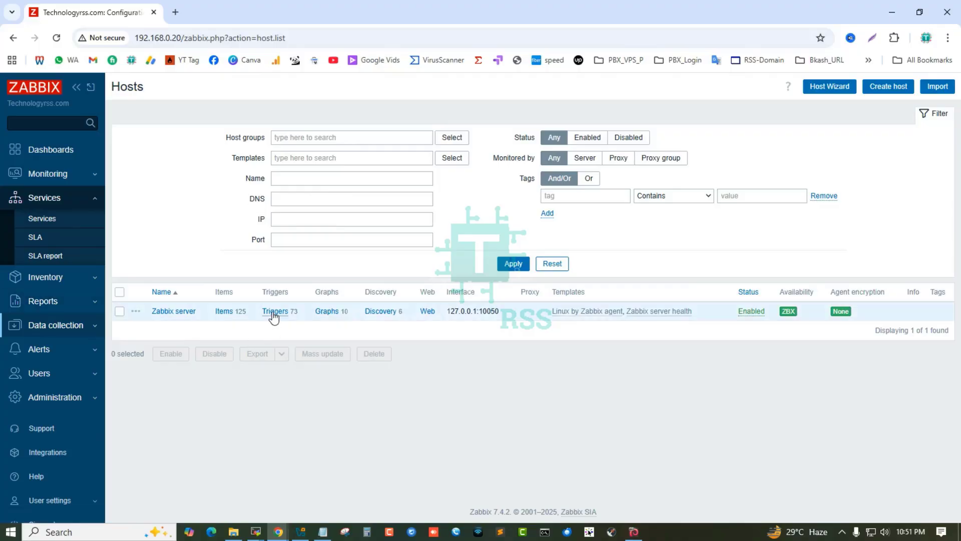
pyautogui.click(40, 305)
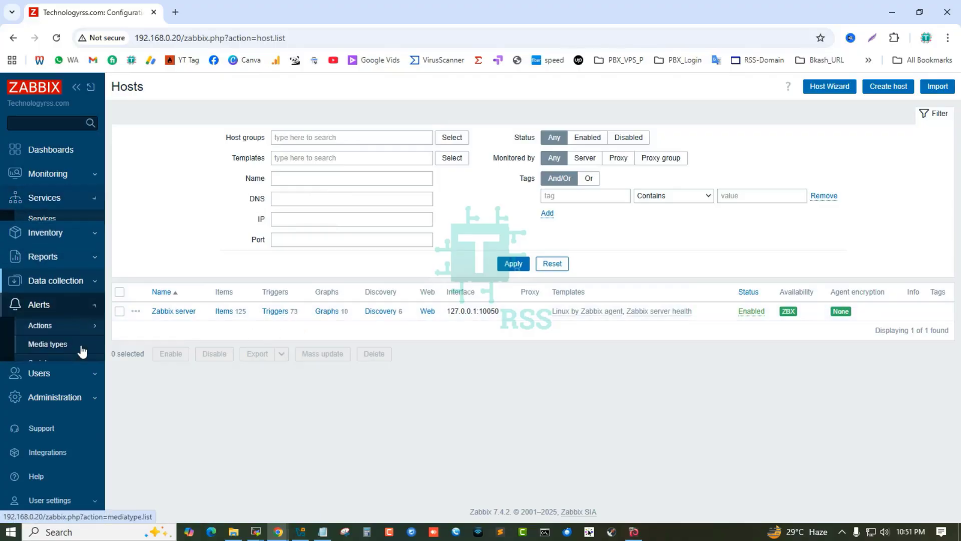
pyautogui.click(39, 317)
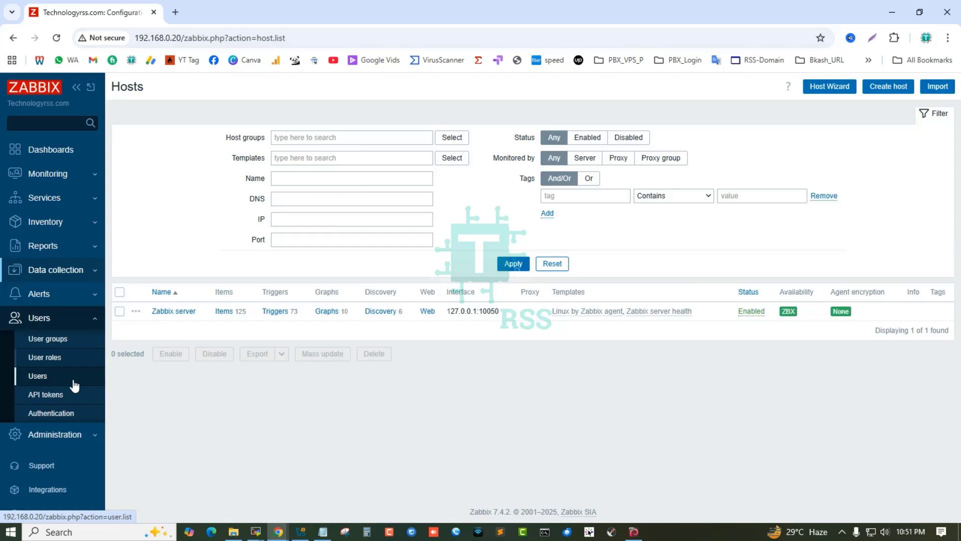